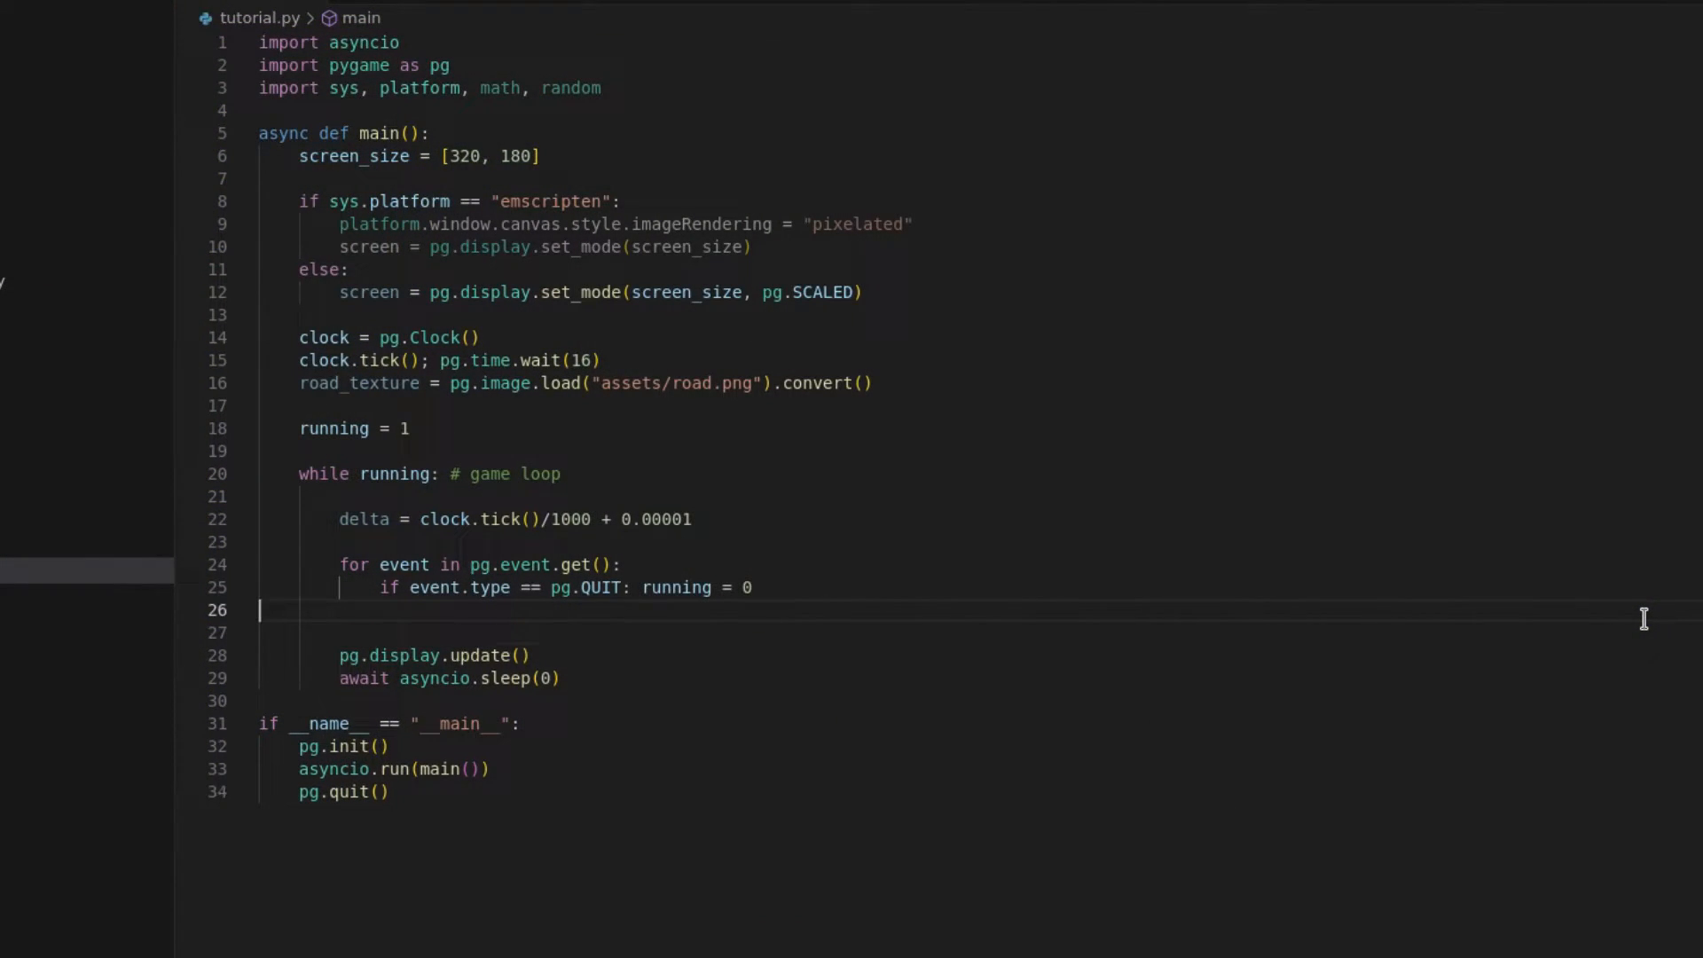
# Fill the screen (100,150,250) and start a for loop over 180 rows with x = i.
pyautogui.write('screen.fill((100,150,250))')
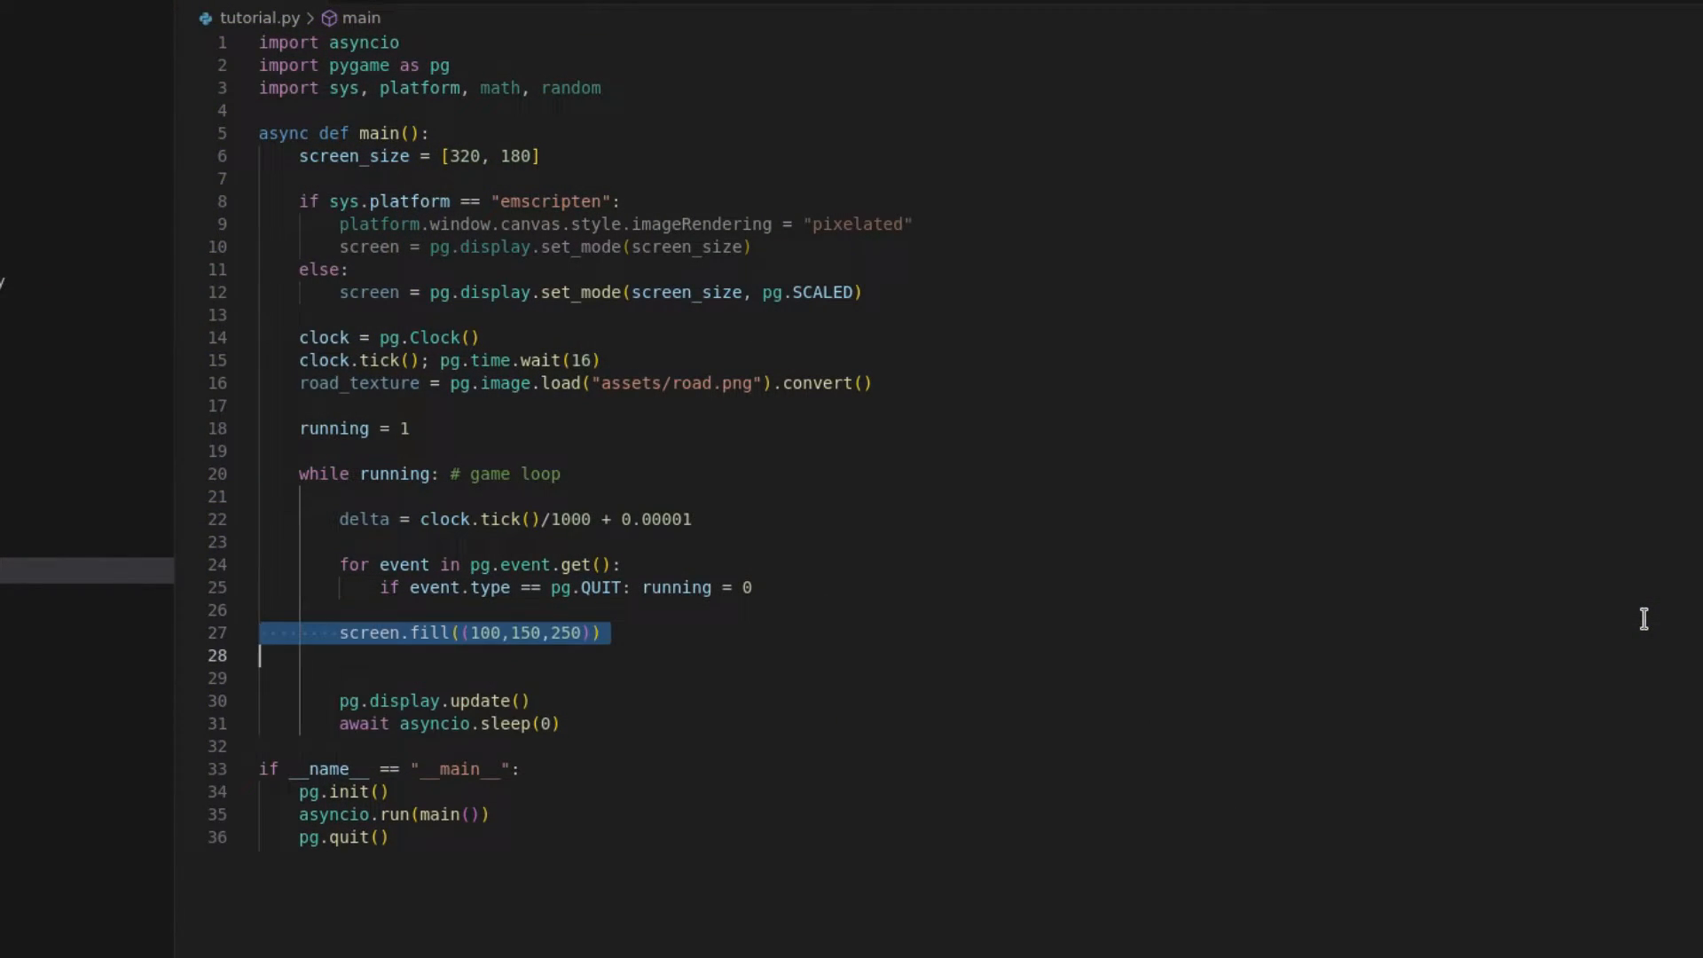
pyautogui.click(89, 565)
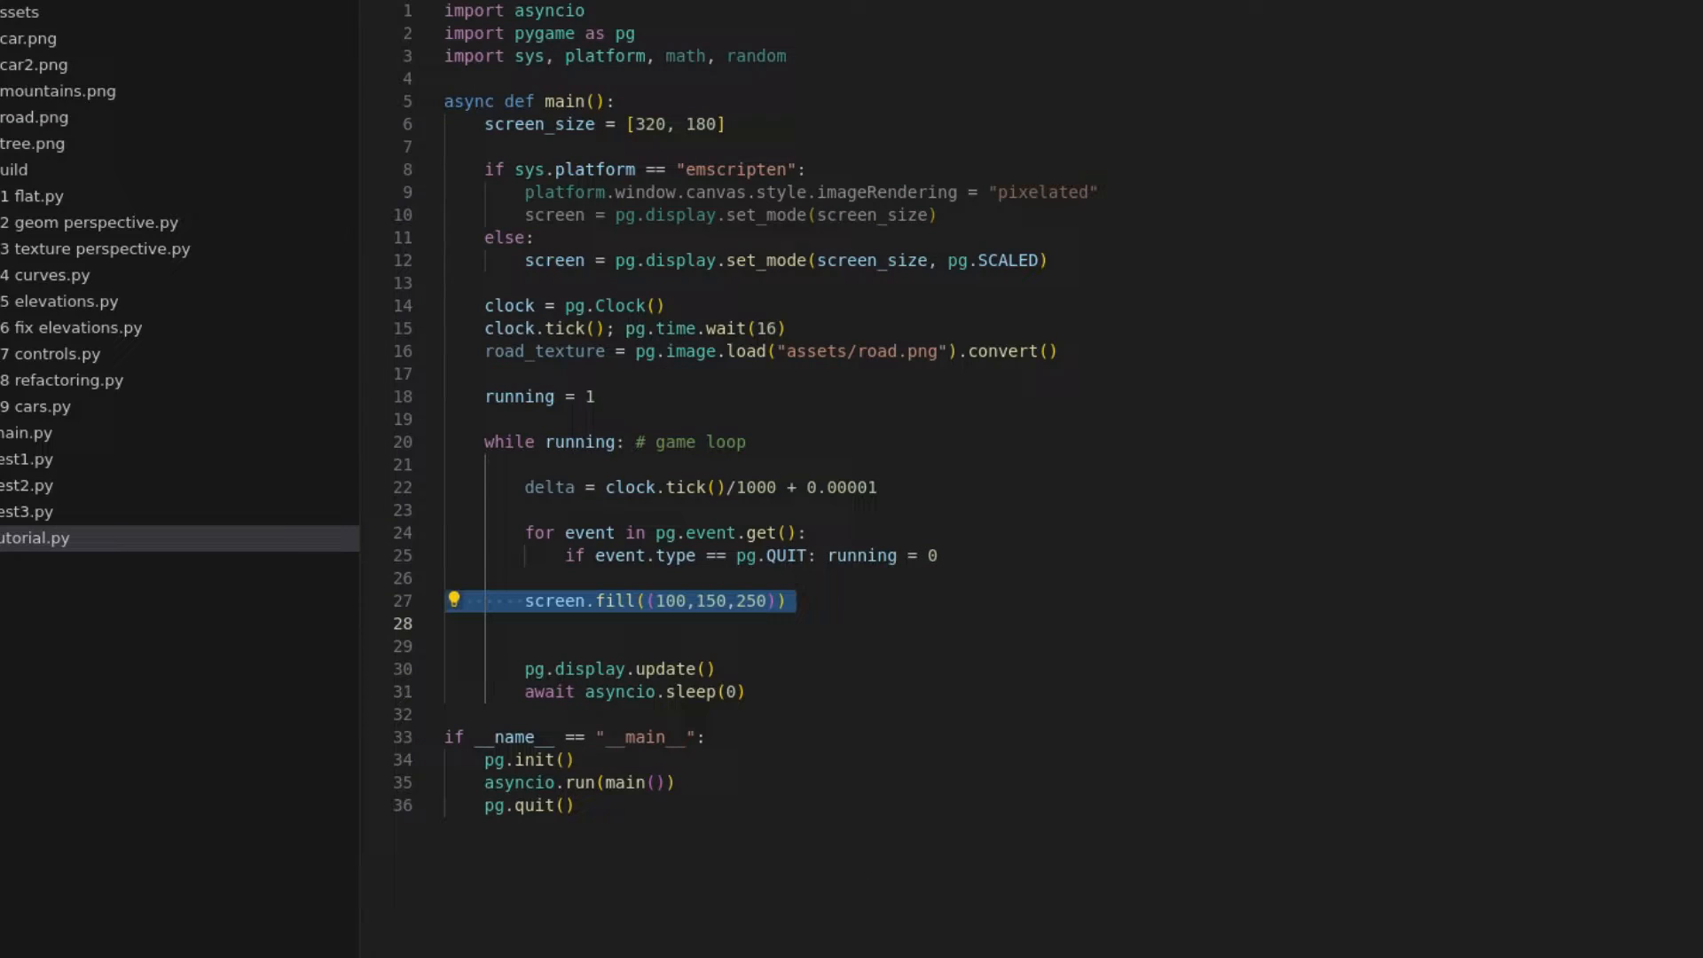
pyautogui.write('for i in range(180):')
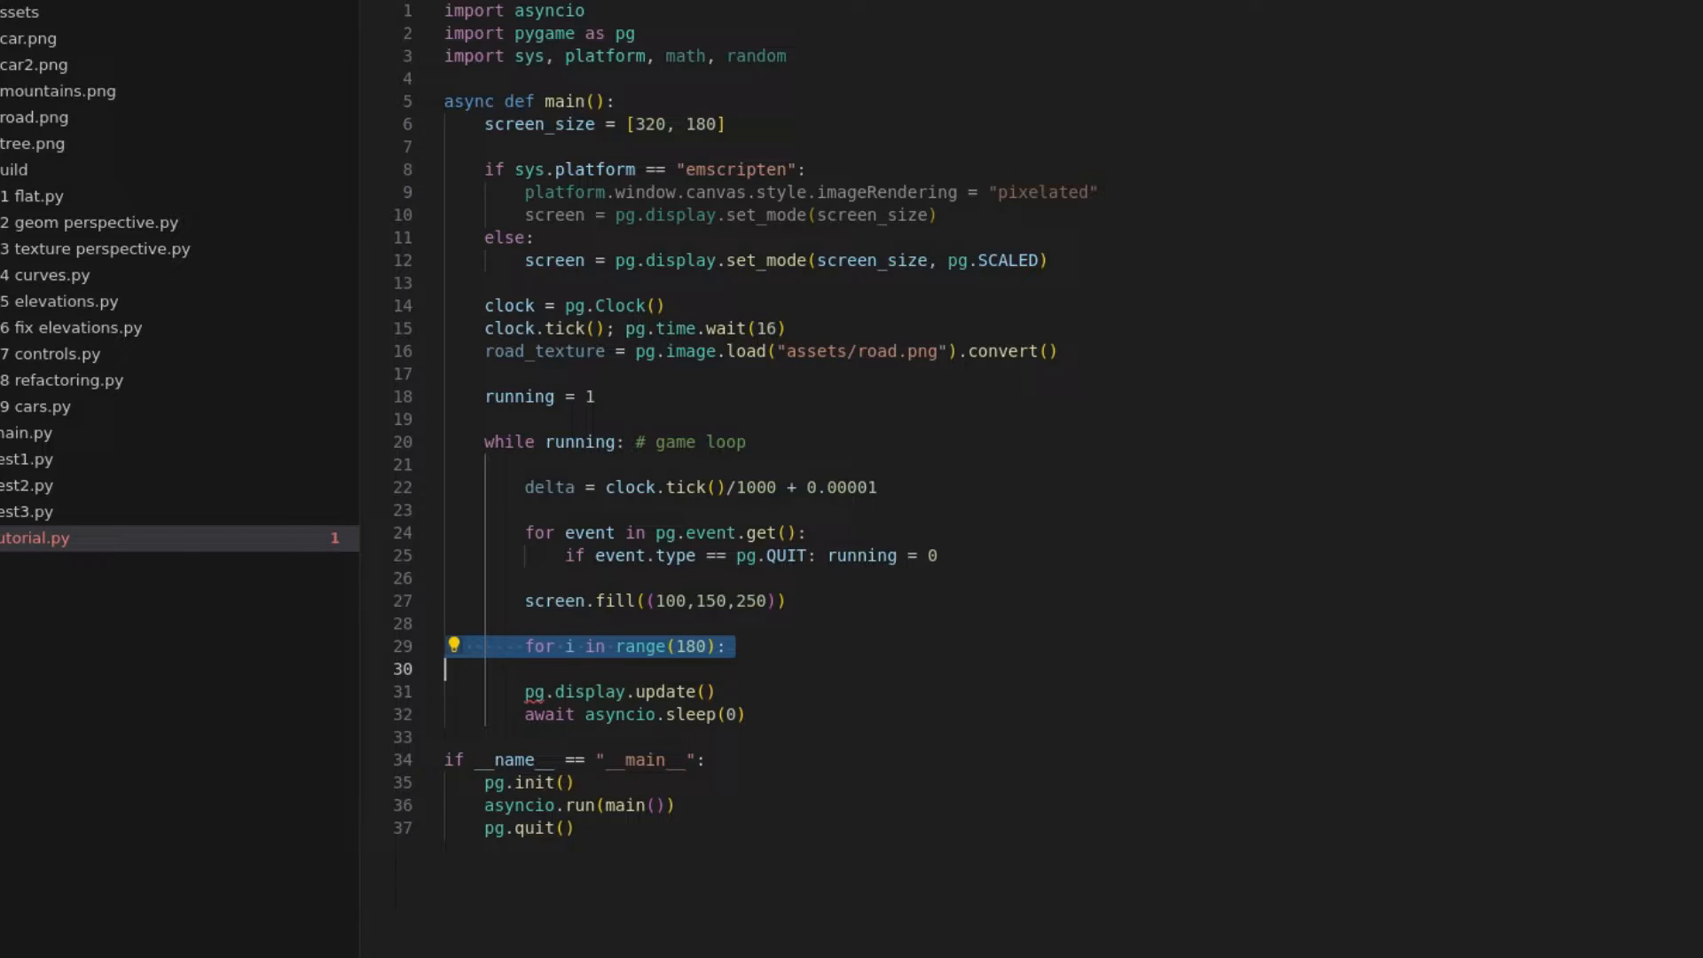
pyautogui.write('x = i')
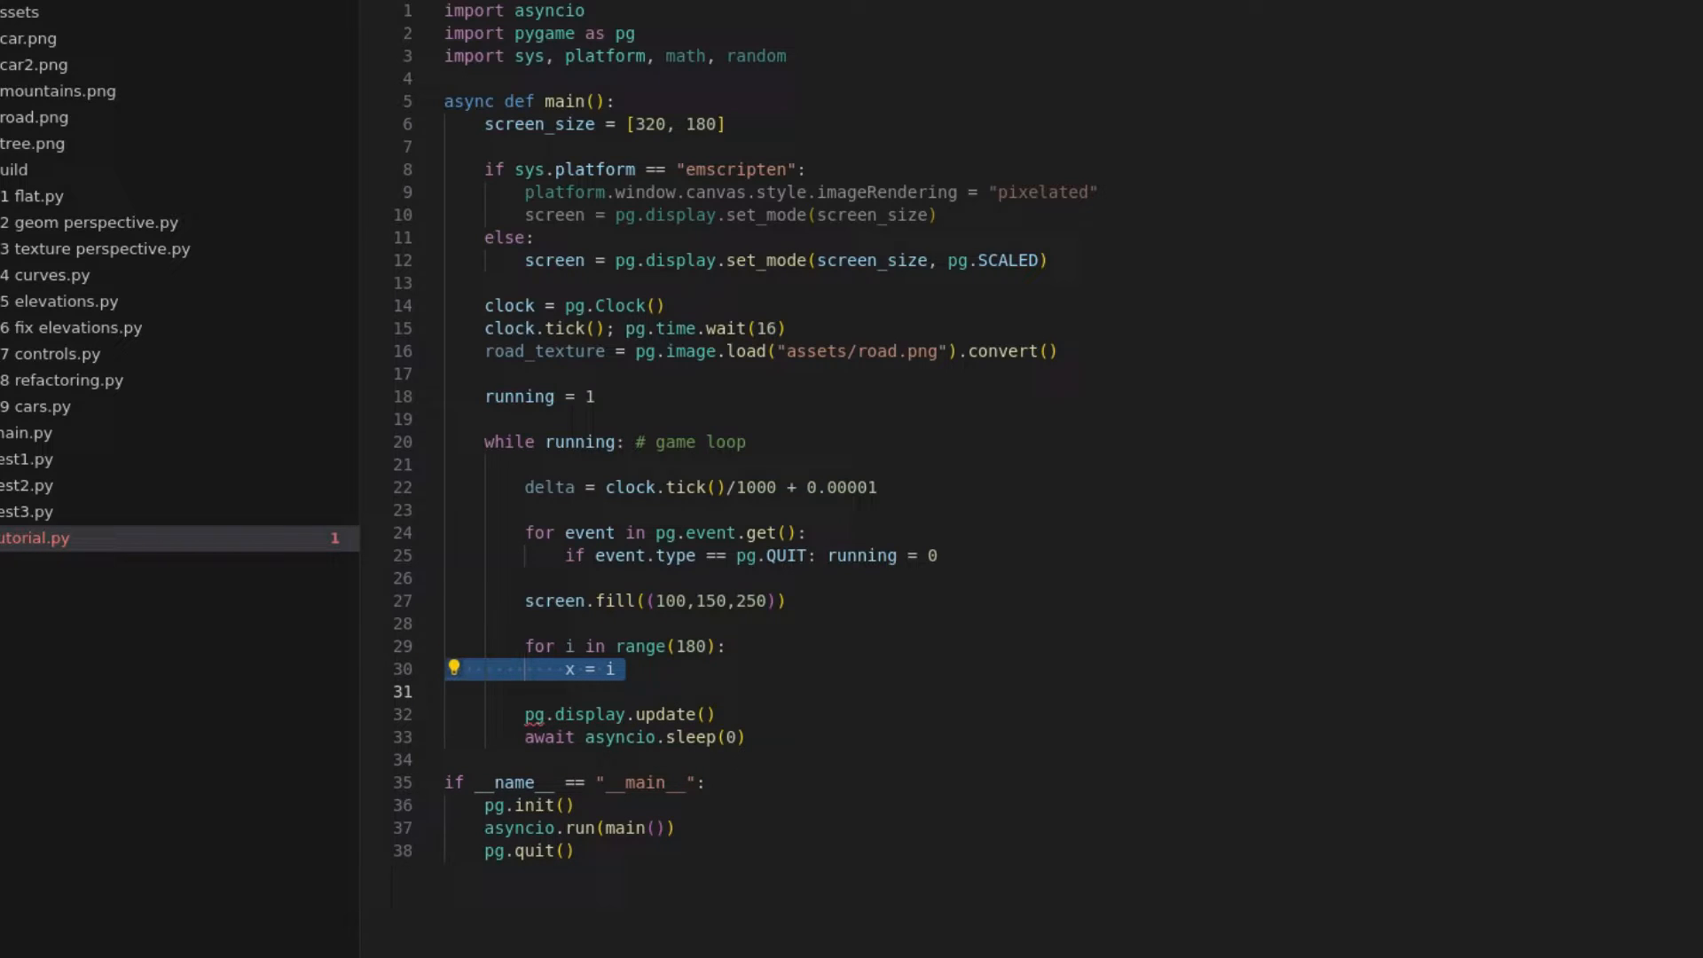
# Blit a 1-pixel road_texture subsurface at row 180-i and advance car_x by delta*100 each frame.
pyautogui.write('road_slice = road_texture.subsurface((0, (x)%360,320, 1))')
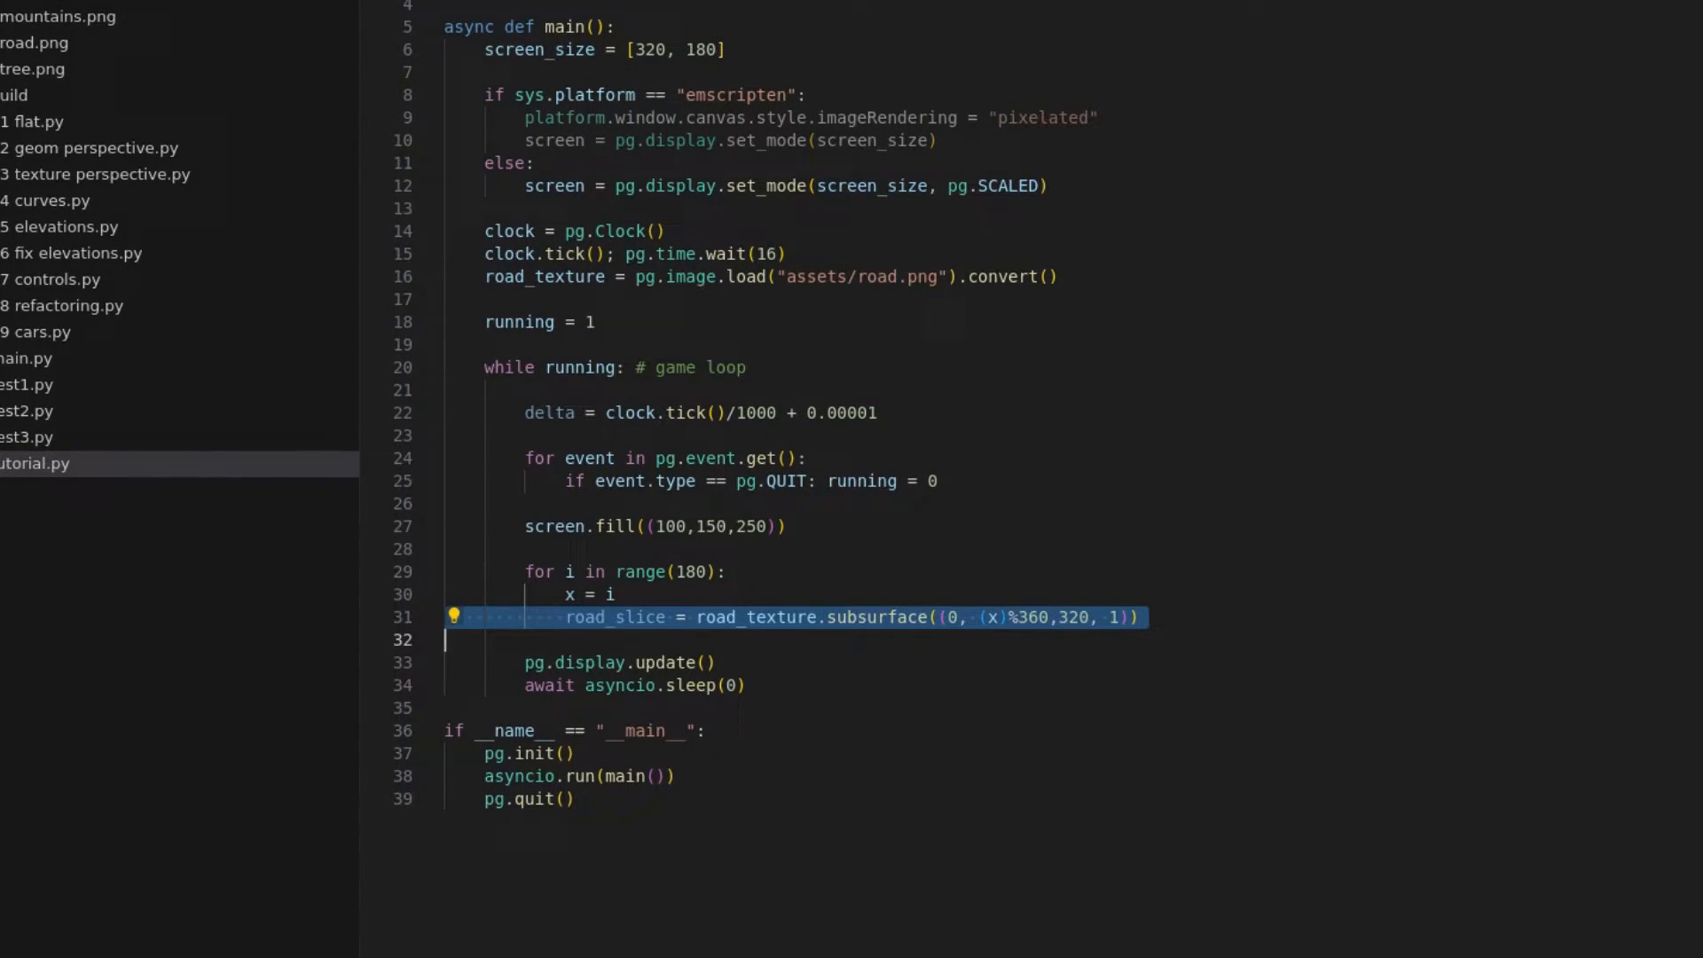
pyautogui.write('screen.blit(road_slice, (0, 180-i))')
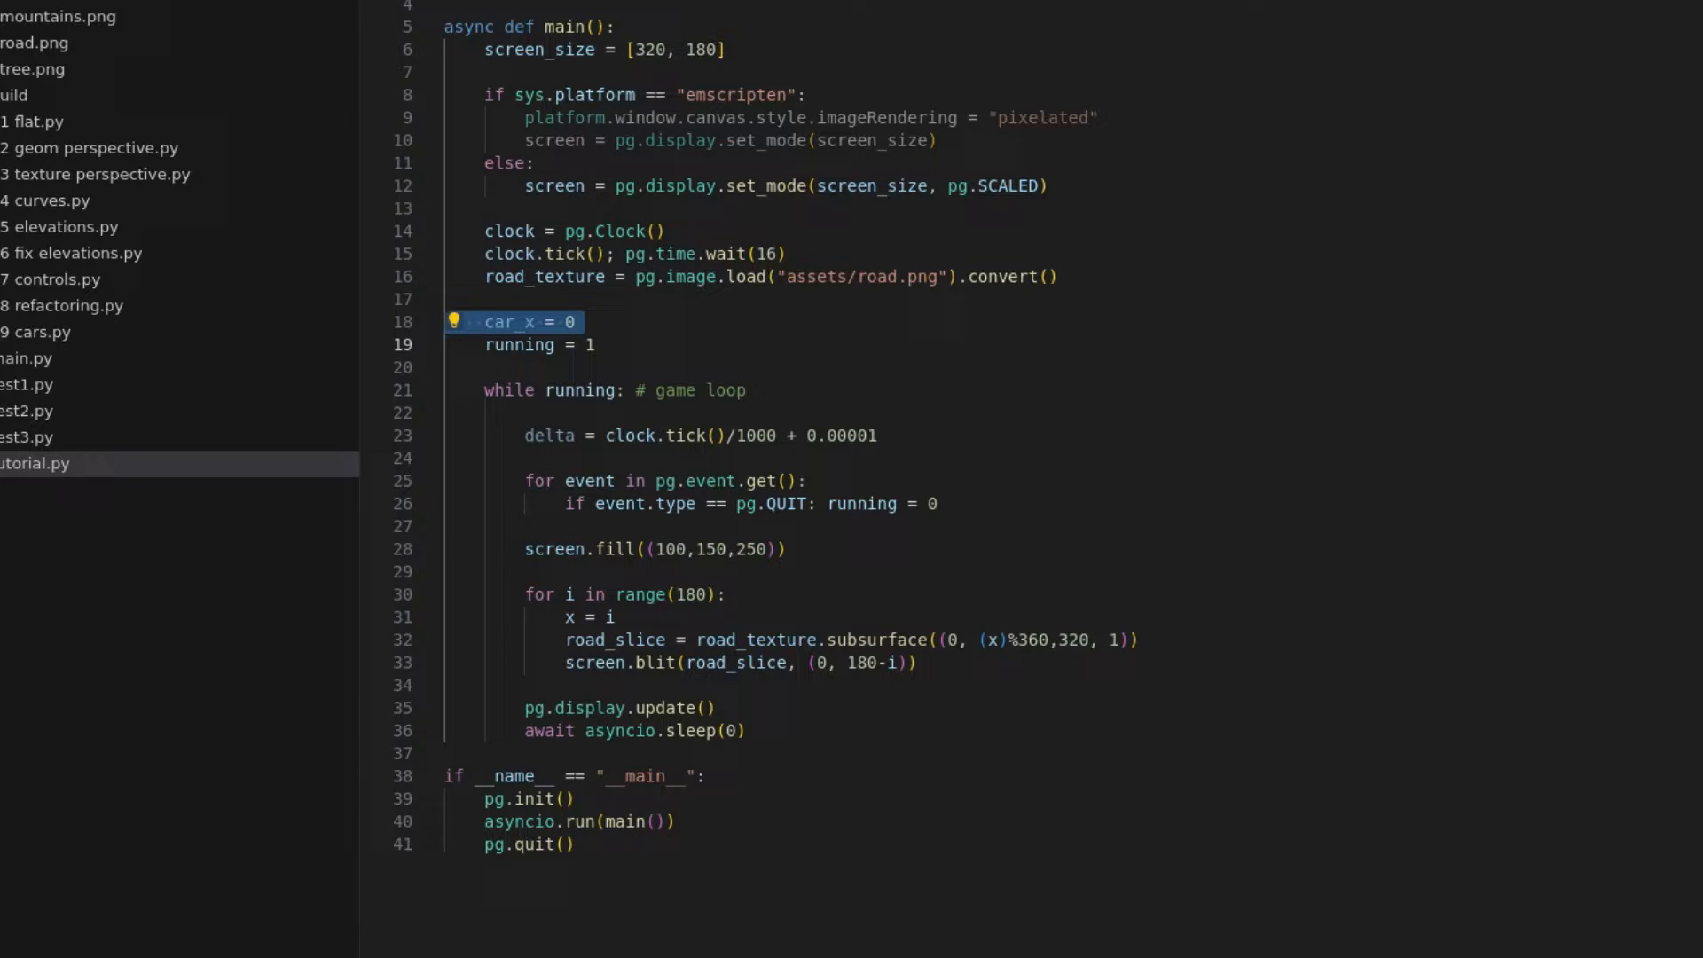
pyautogui.write('car_x += delta*100')
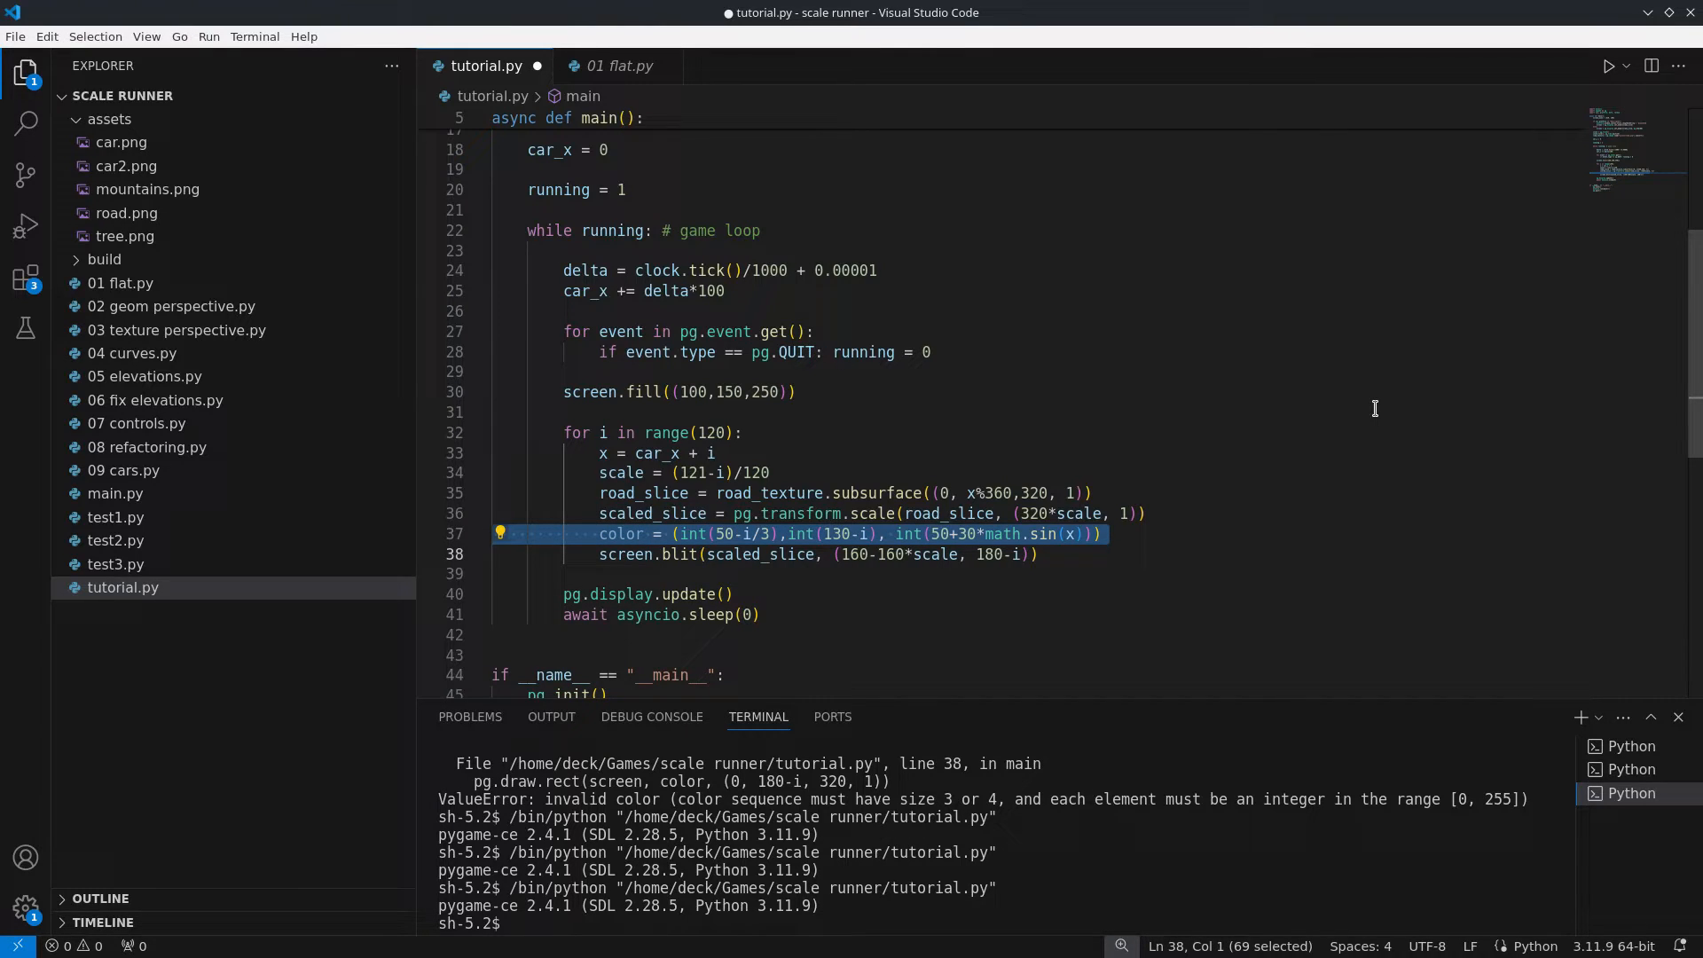
# Draw a coloured ground strip with pg.draw.rect at (0, 180-i, 320, 1) before each road blit.
pyautogui.write('pg.draw.rect(screen, color, (0, 180-i, 320, 1))')
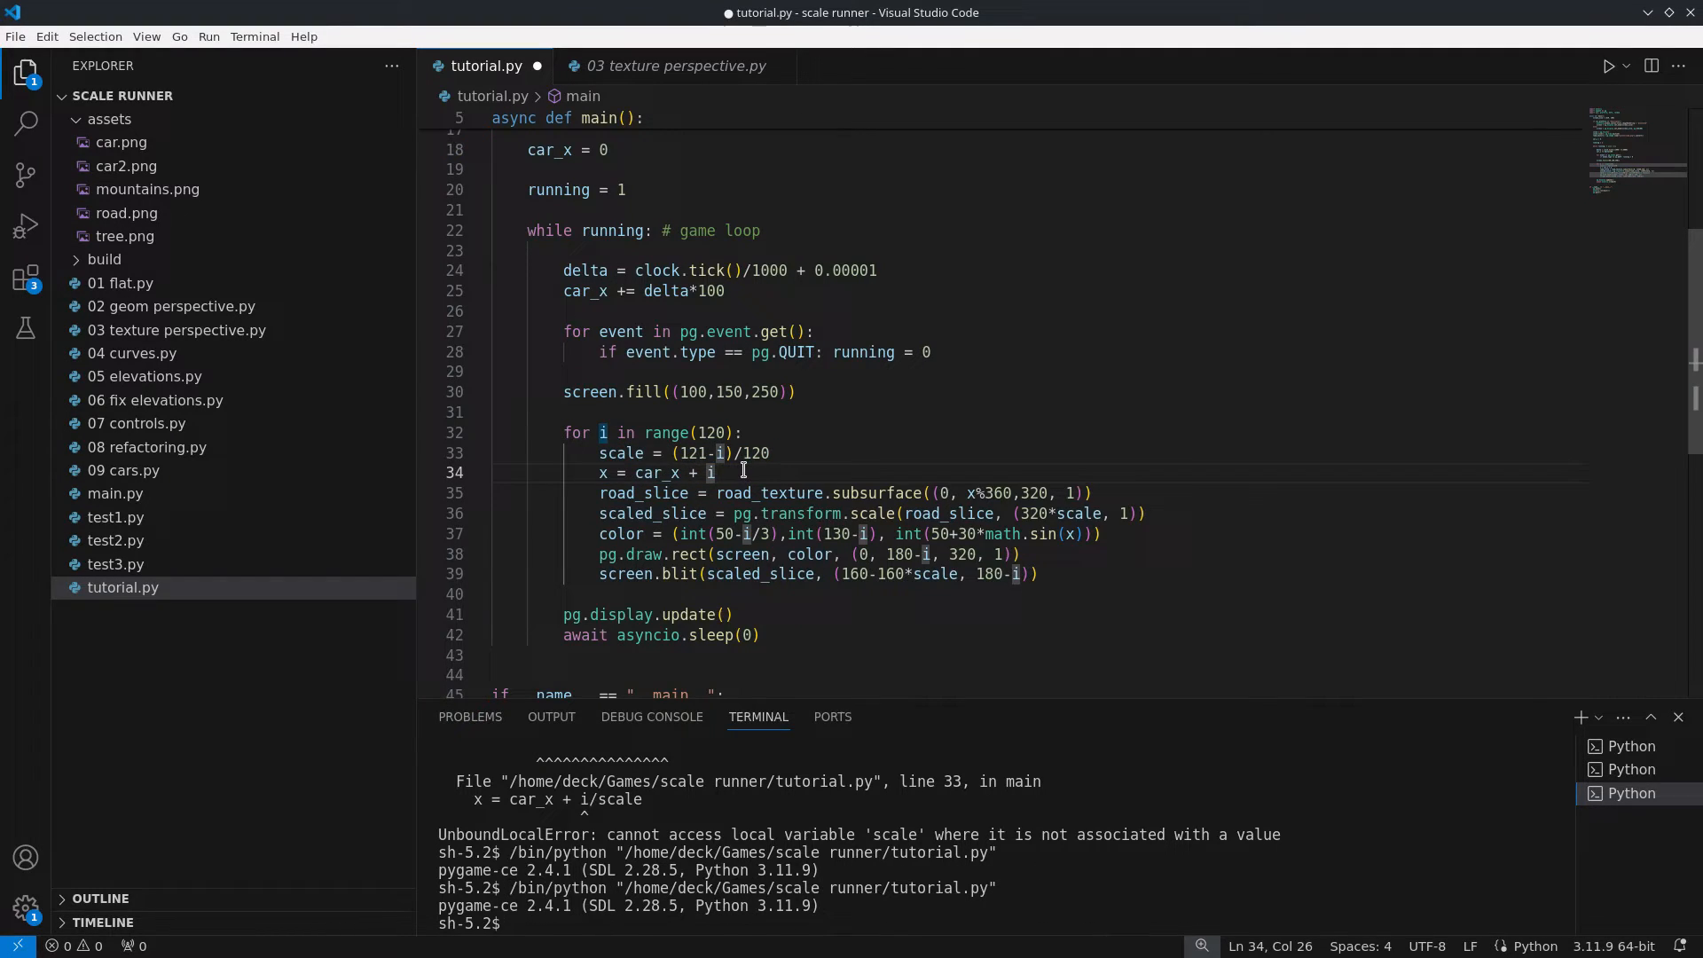
# Sample the texture at car_x + i/scale and run the script to preview the receding road.
pyautogui.write('/scale')
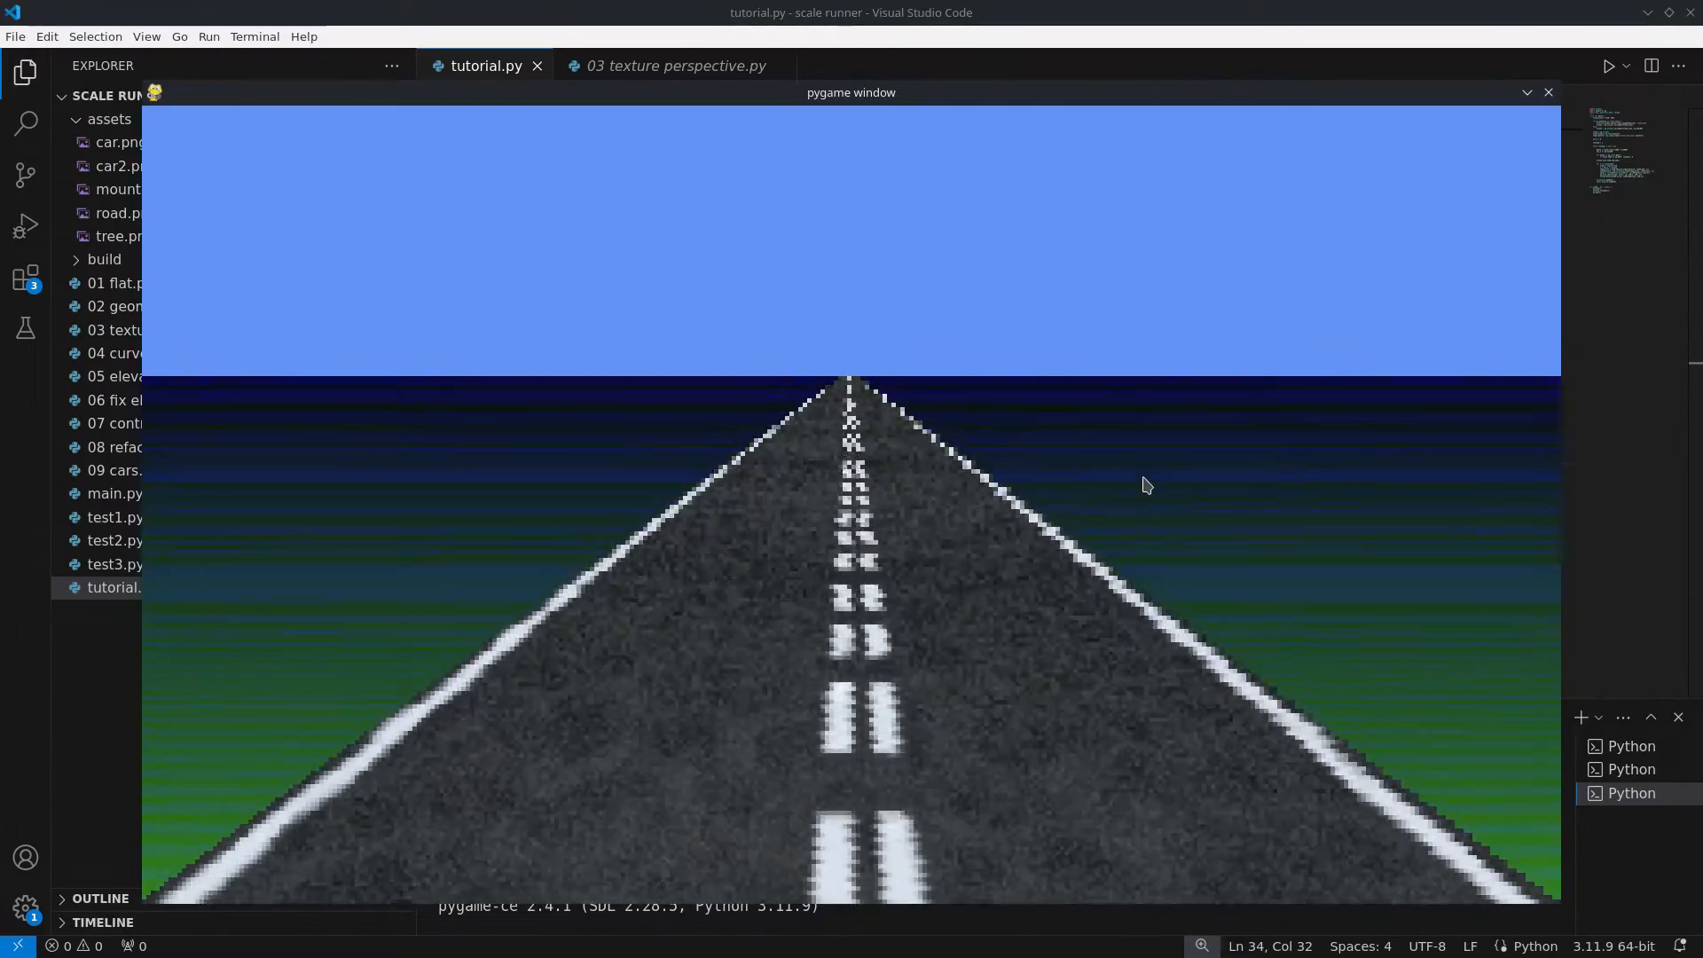
pyautogui.click(1546, 92)
pyautogui.write('y = 200*math.sin(x/1170) + 170*math.sin(x/580')
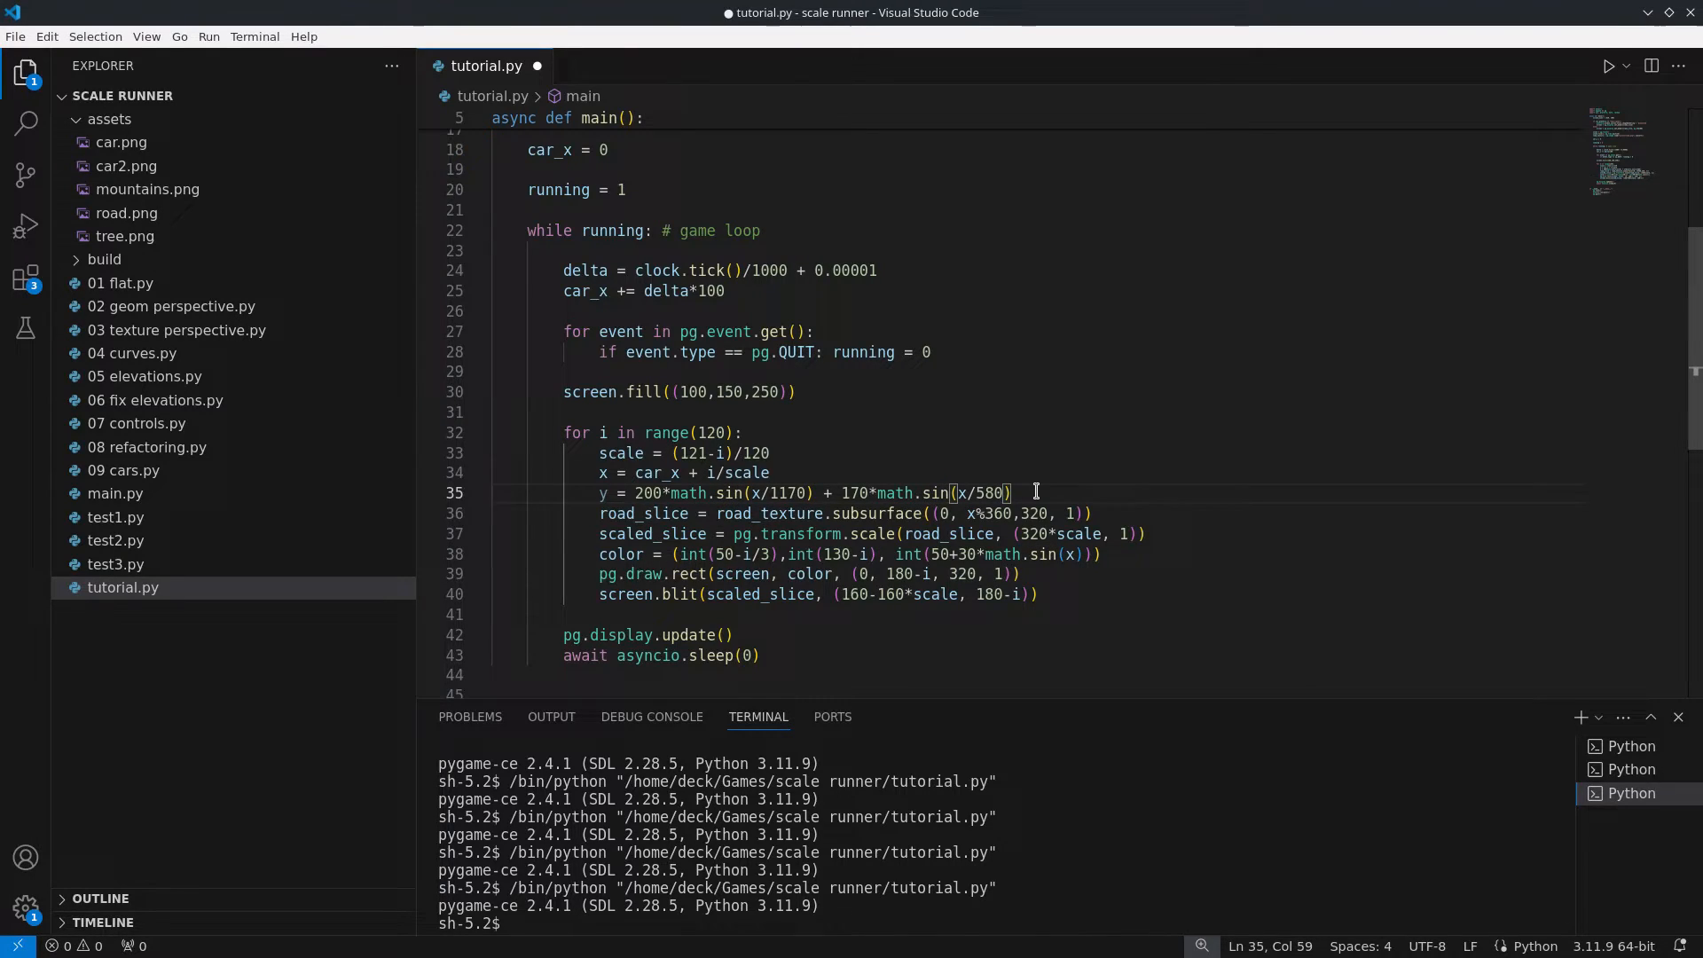
# Compute horizontal = 160-(160-y)*scale and vertical = 180-i + z*scale, blitting each row at (horizontal, vertical).
pyautogui.write('horizontal = 160-(160 - y)*scale')
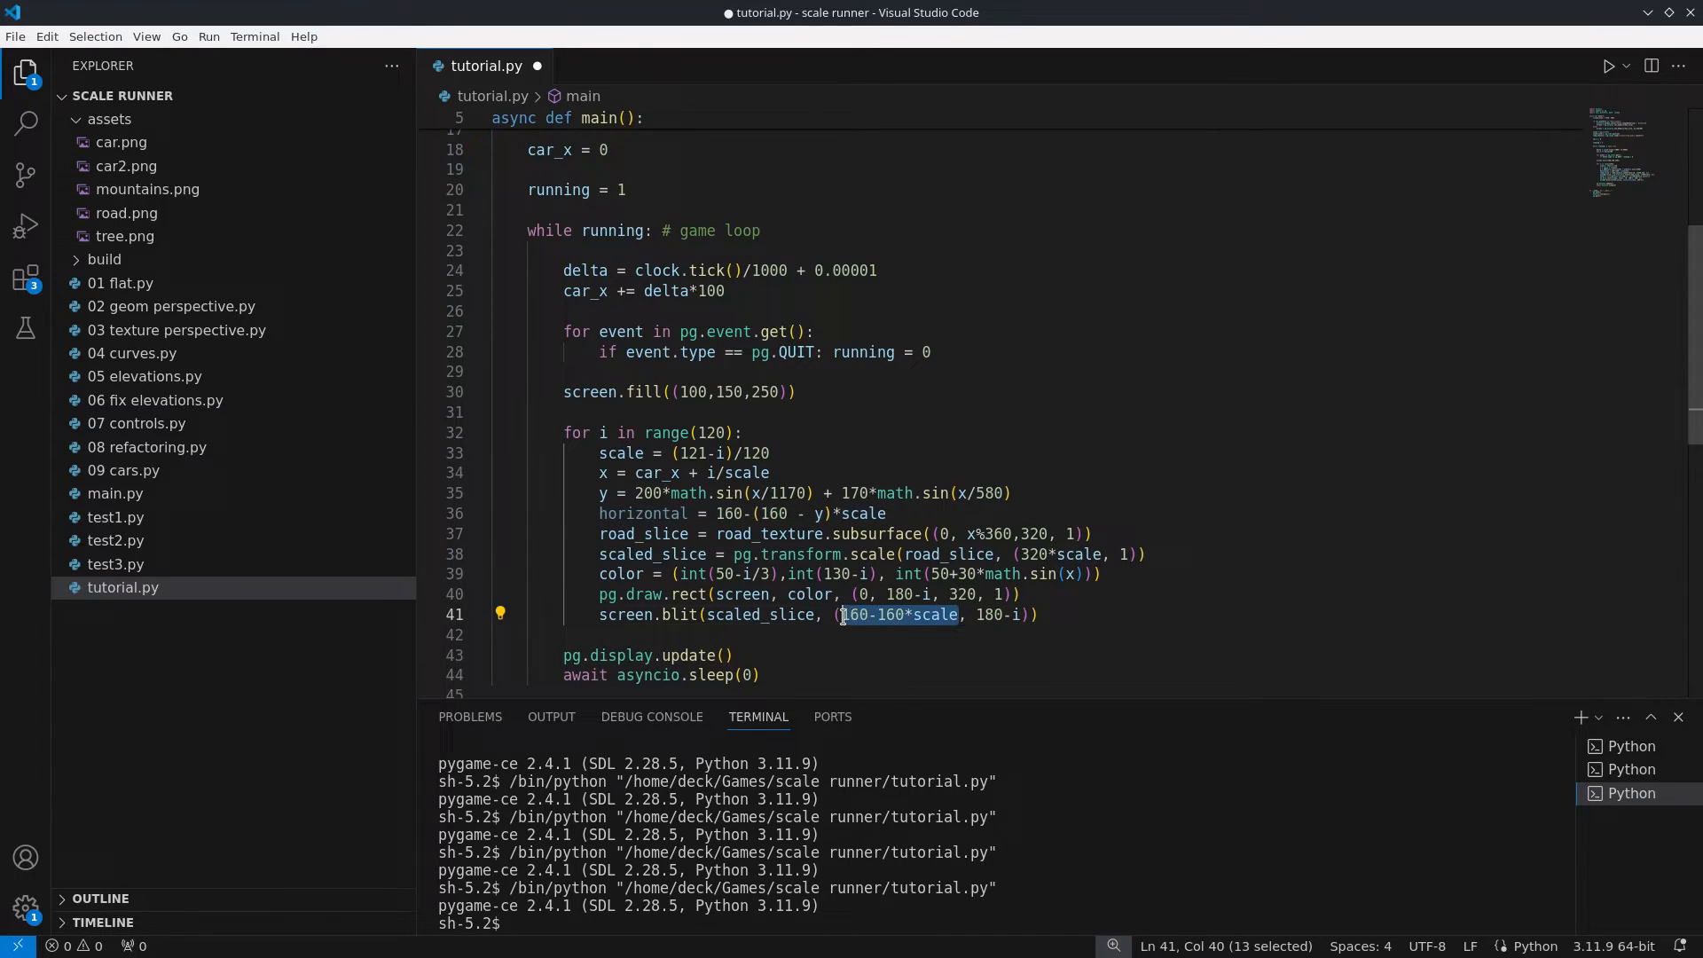
pyautogui.write('horizontal')
pyautogui.write('z = 100+40*math.sin(x/1113)-60*math.sin(x/237')
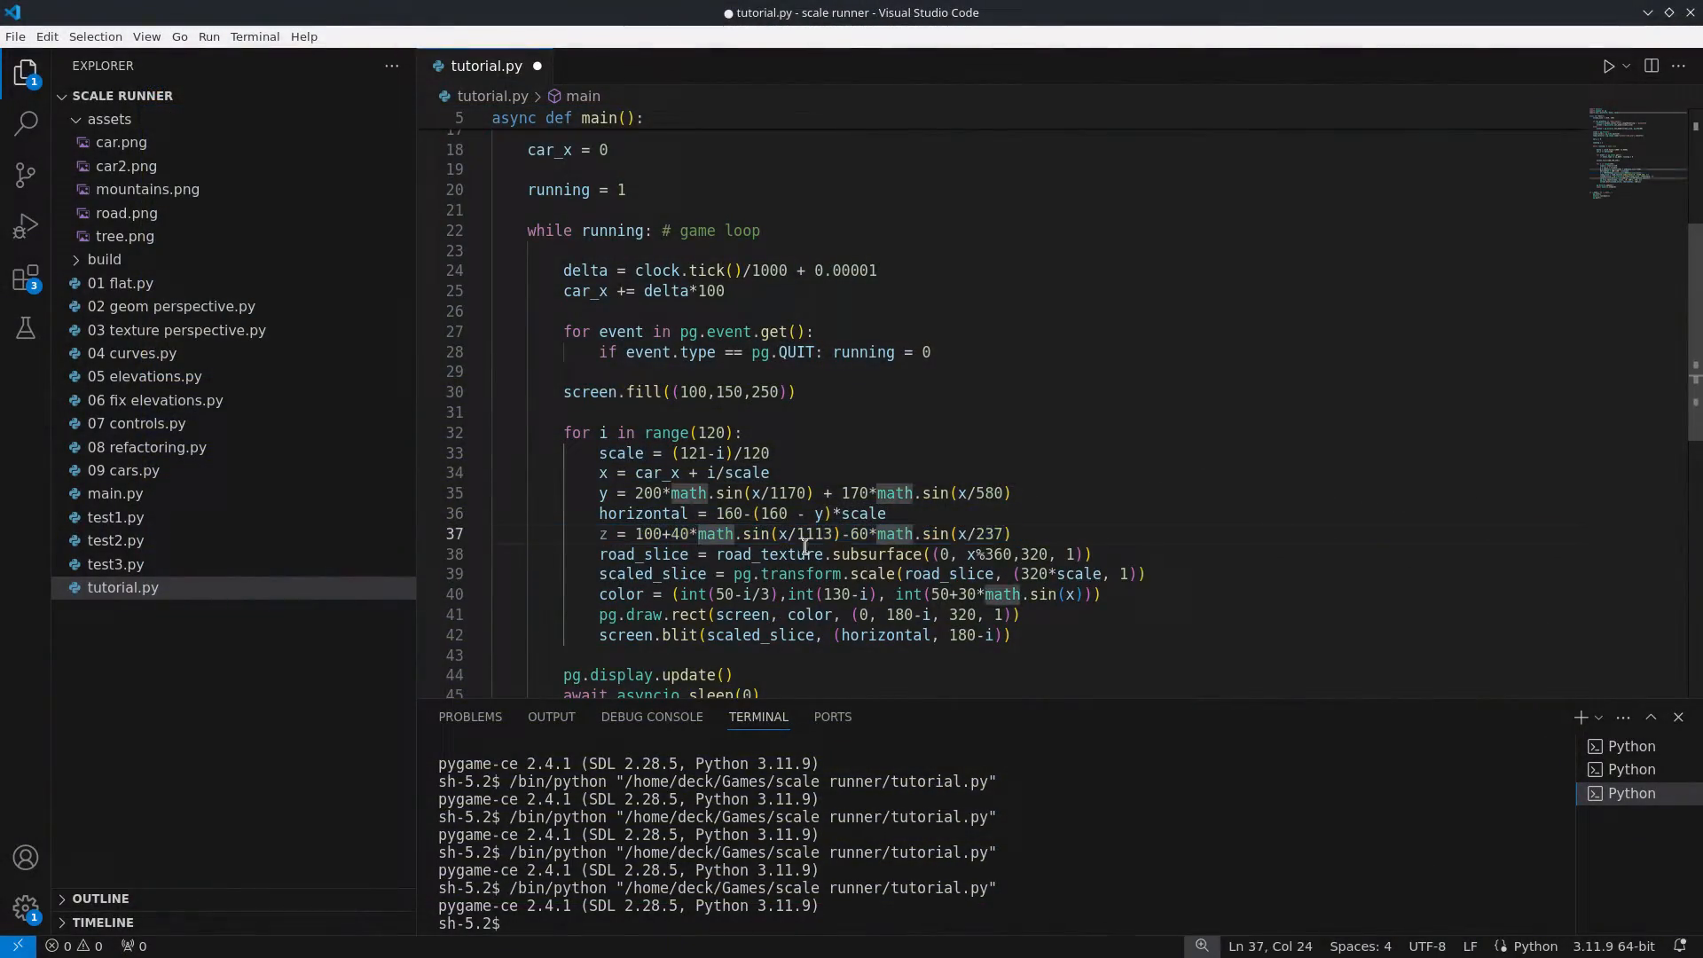
pyautogui.write('vertical = 180-i +z*scale')
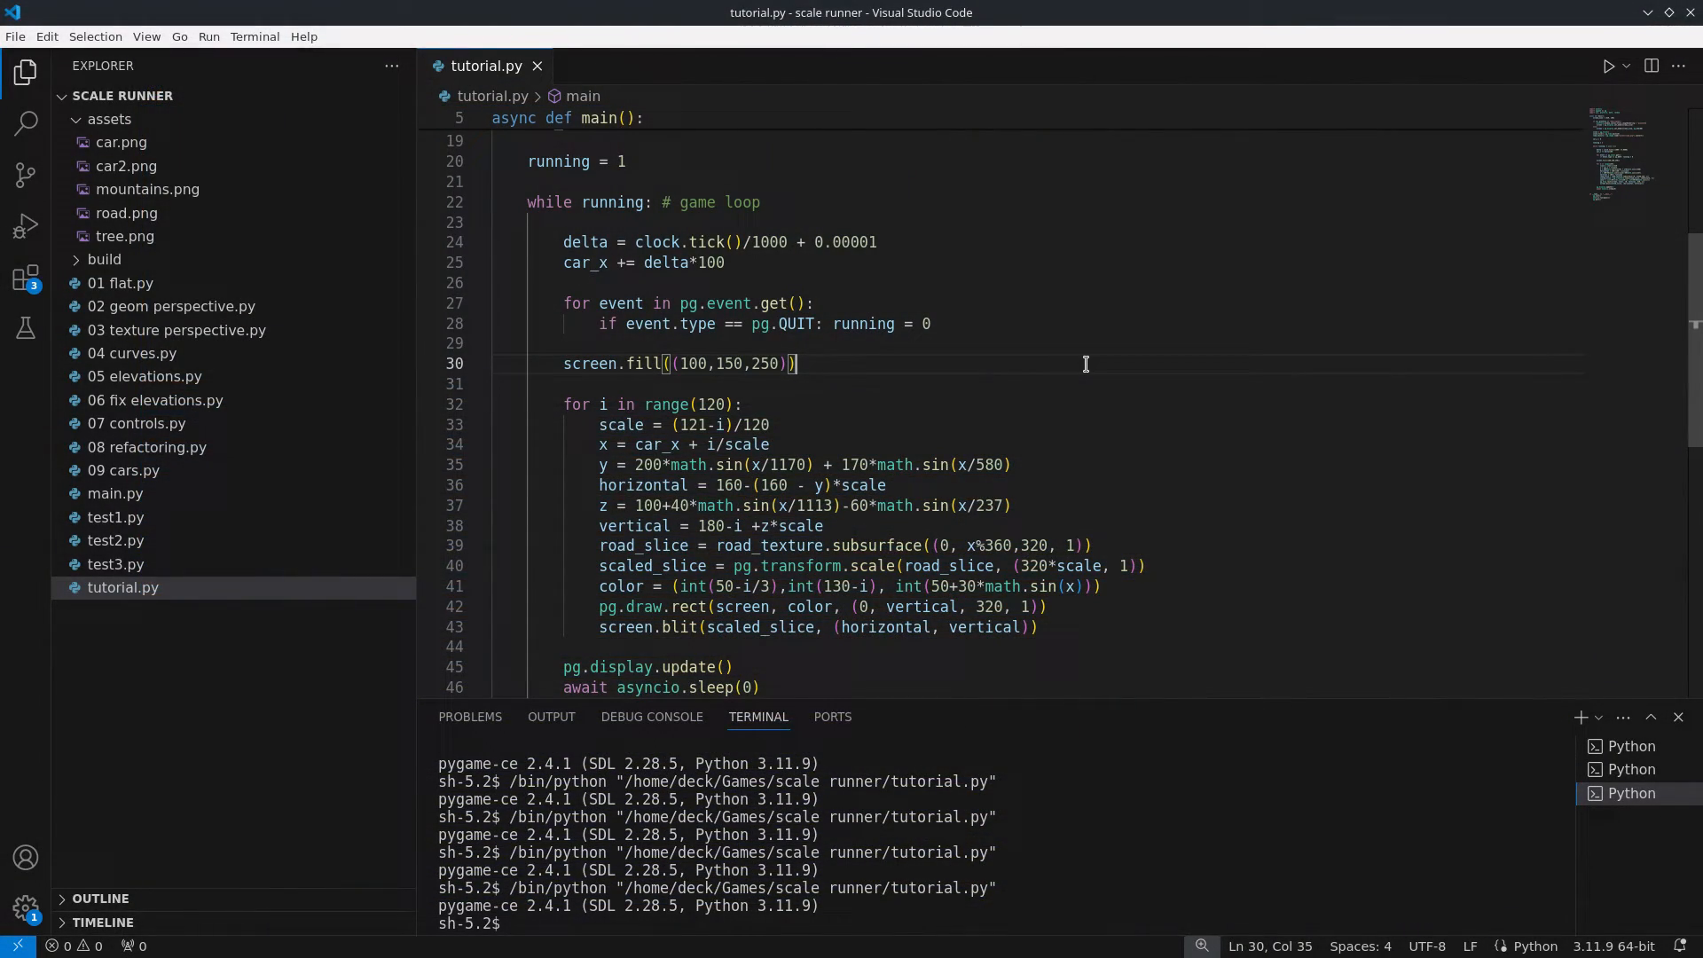
# Step draw_distance by draw_distance/150 in a while loop, tracking last_vertical and computing vertical = int(60+160*scale + z*scale).
pyautogui.write('vertical, draw_distance = 180, 1')
pyautogui.click(1038, 403)
pyautogui.write('while draw_distance < 120:')
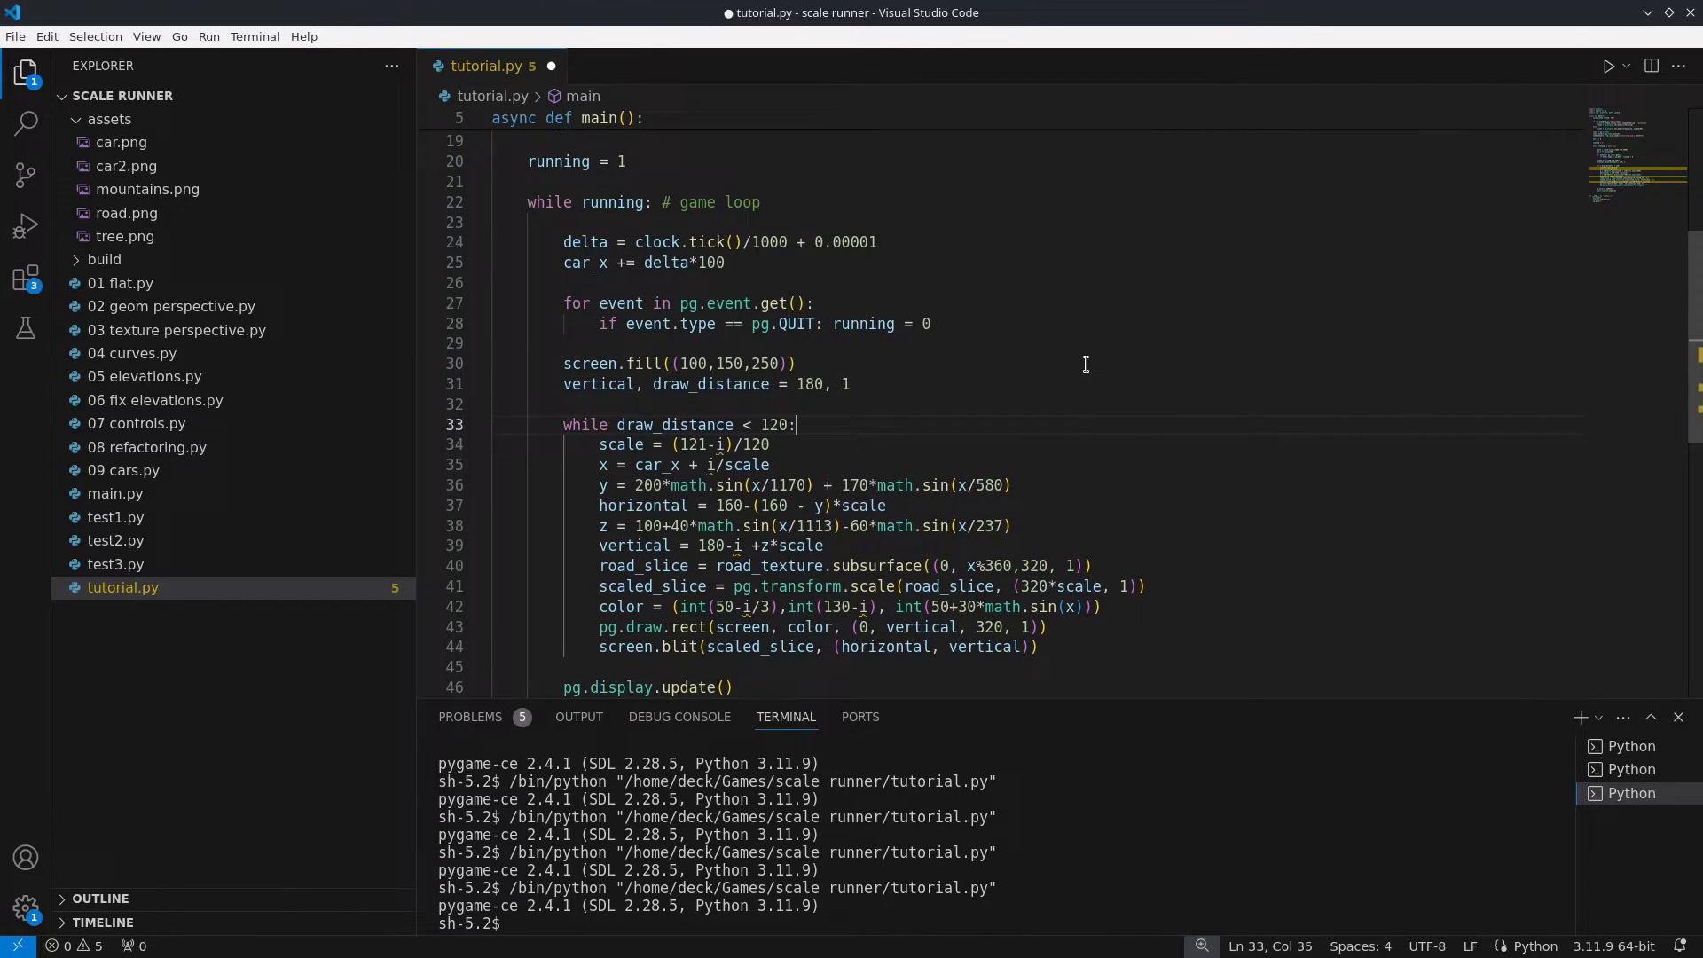
pyautogui.write('last_vertical = vertical')
pyautogui.write('while vertical >= last_vertical and ')
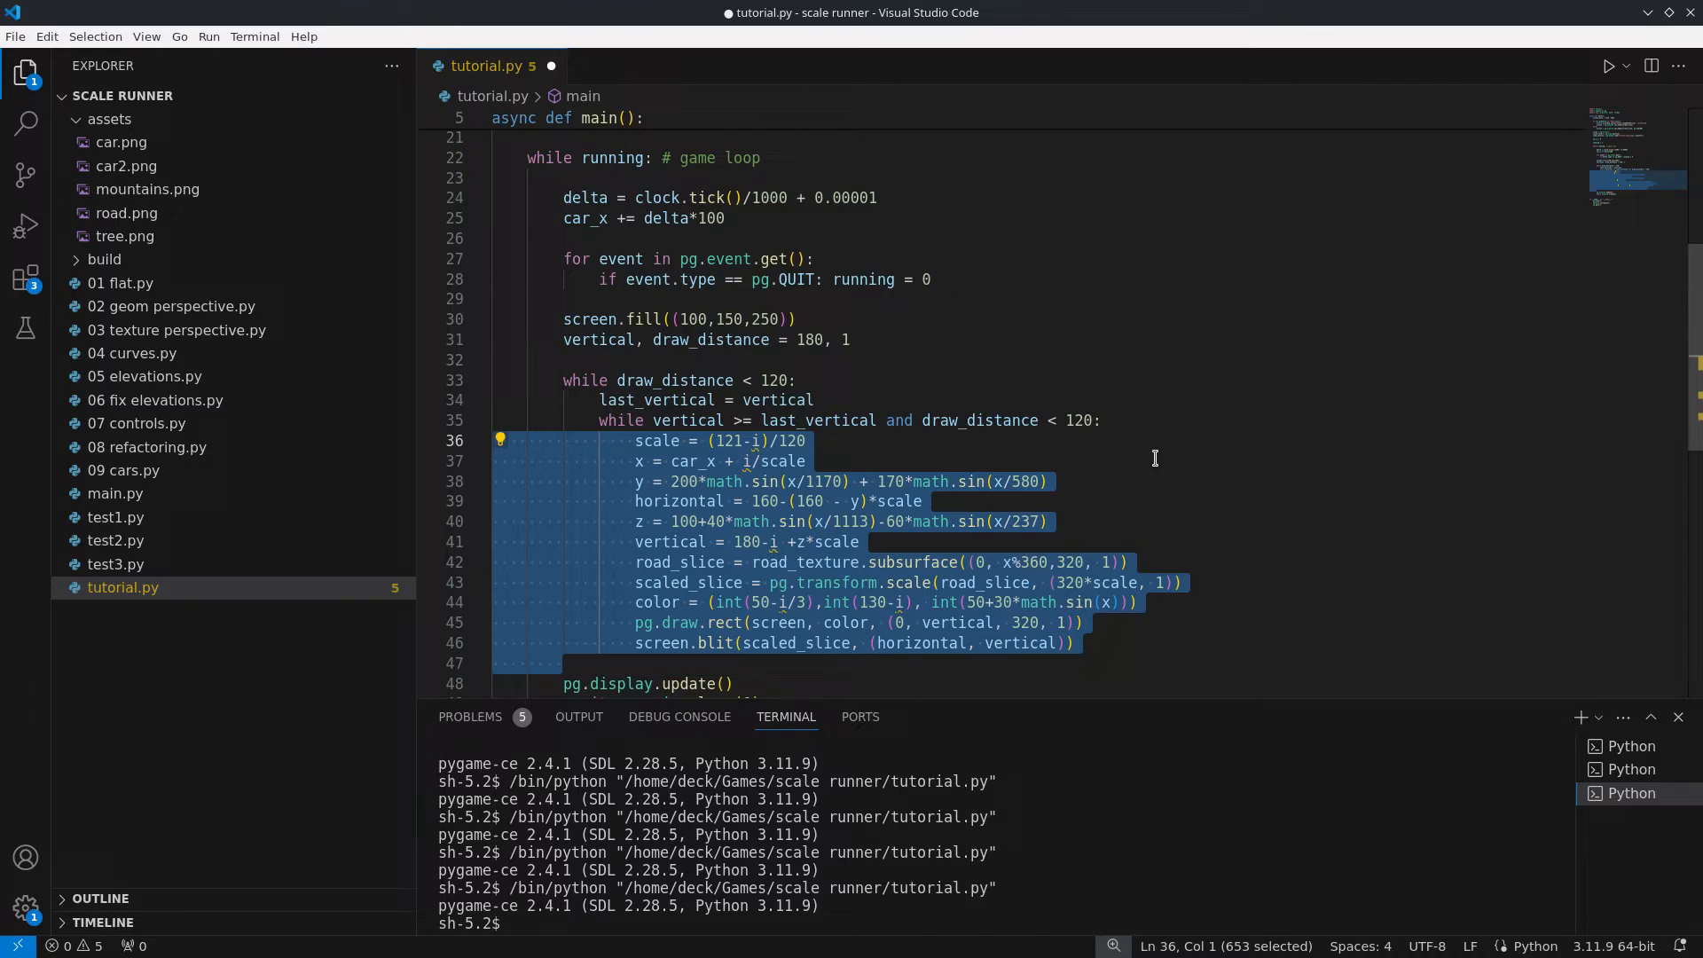
pyautogui.write('draw_distance += draw_distance/150')
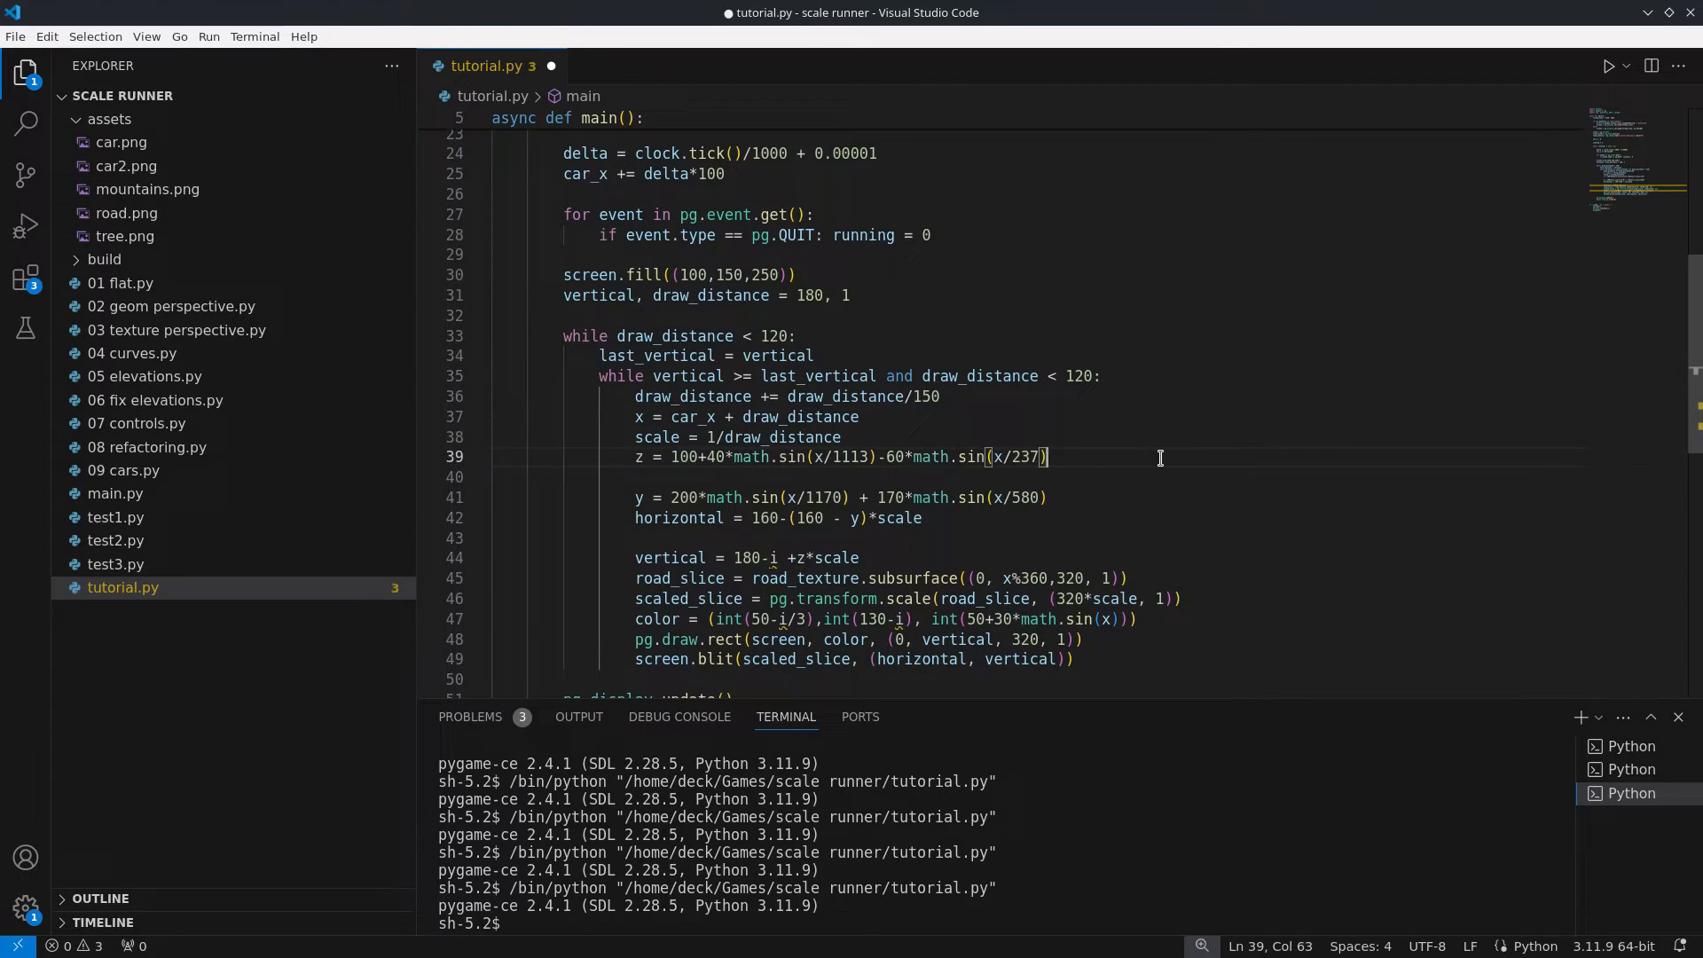
pyautogui.write('vertical = int(60+160*scale + z*scale)')
pyautogui.write('if draw_distance < 120:')
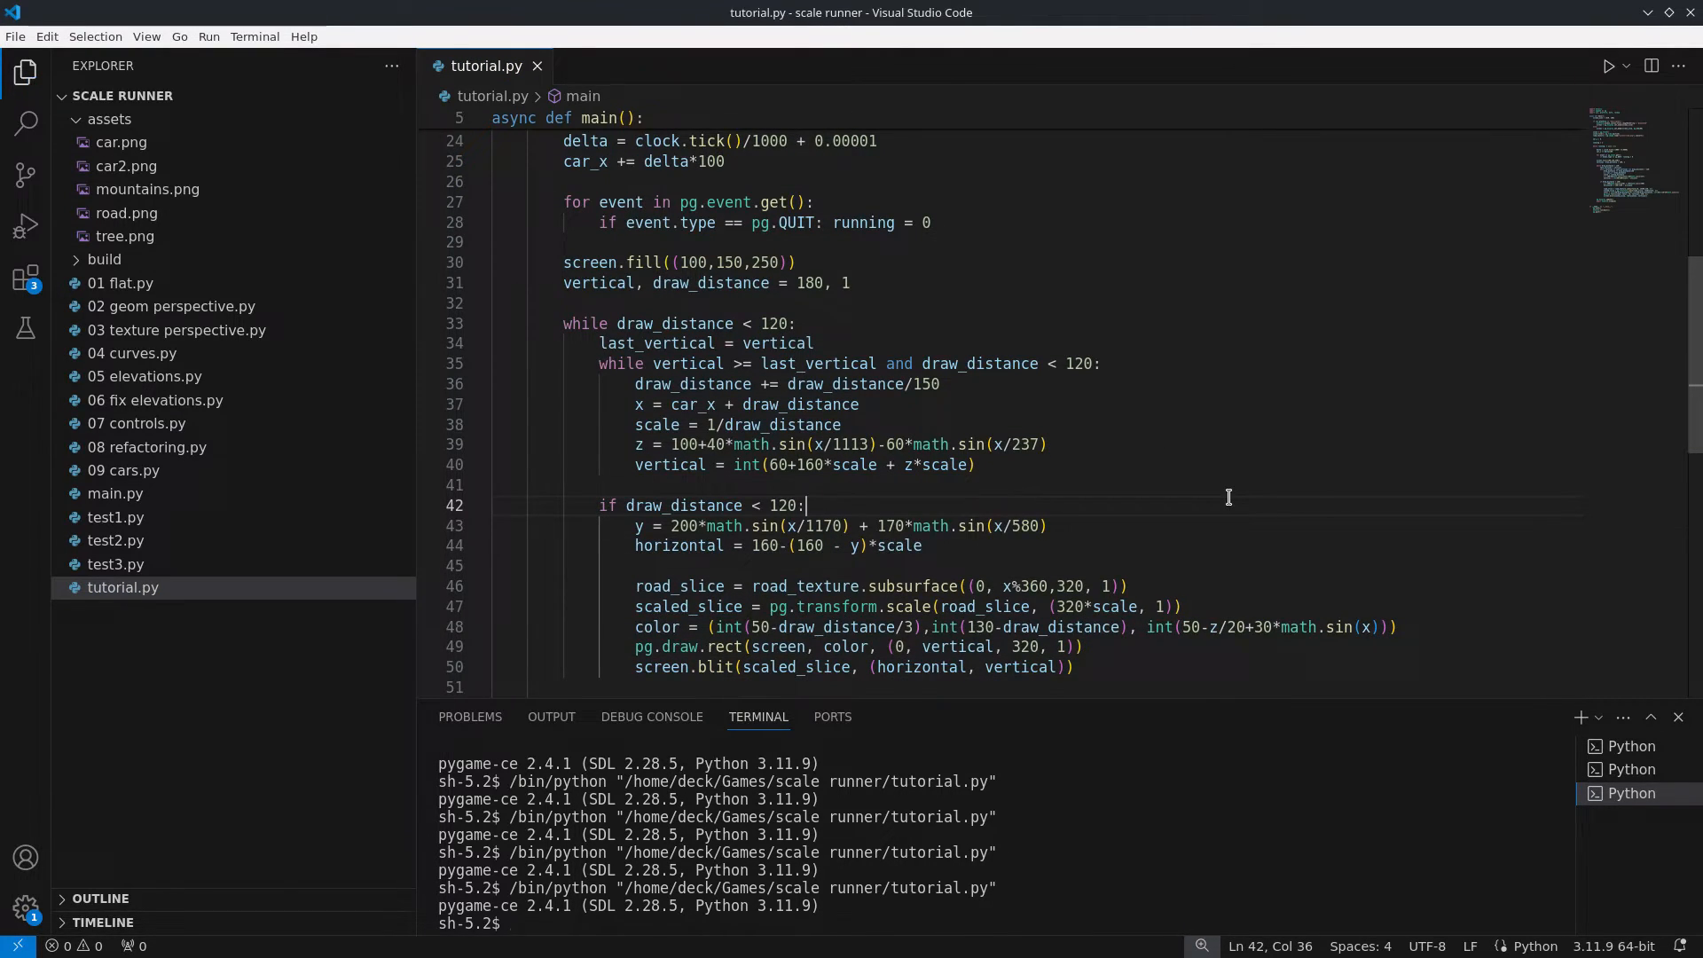
pyautogui.moveTo(1316, 435)
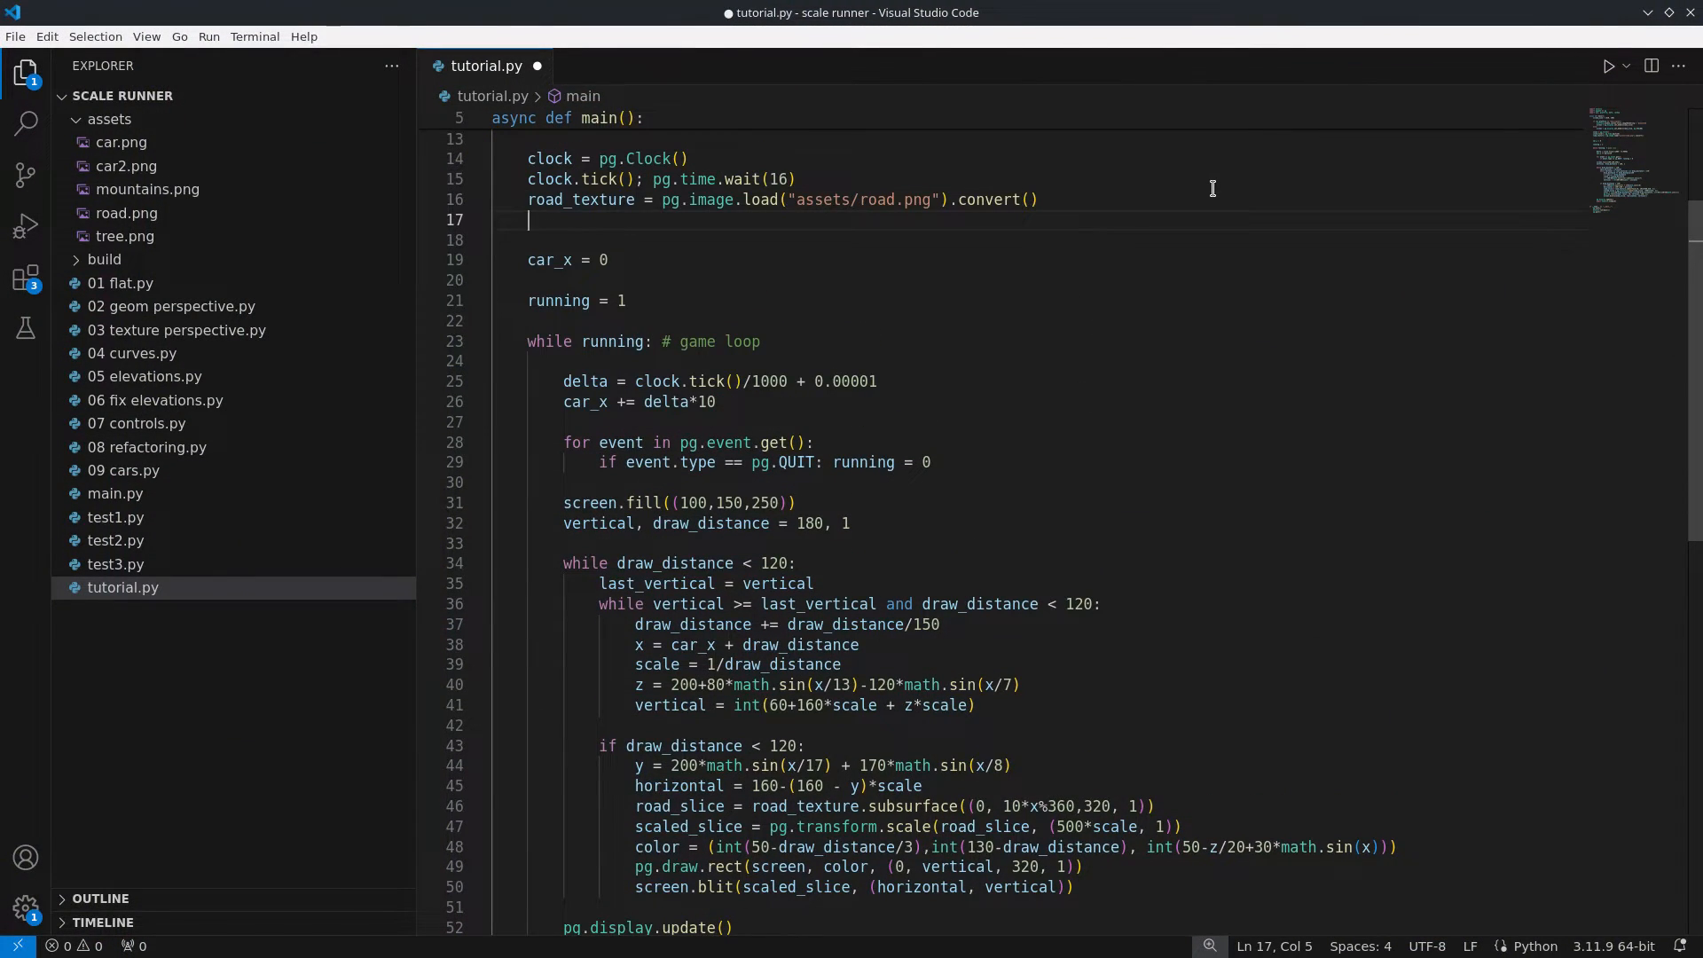
# Load assets/car.png as car_sprite and add the Player car class.
pyautogui.write('car_sprite = pg.image.load("assets/car.png").convert()')
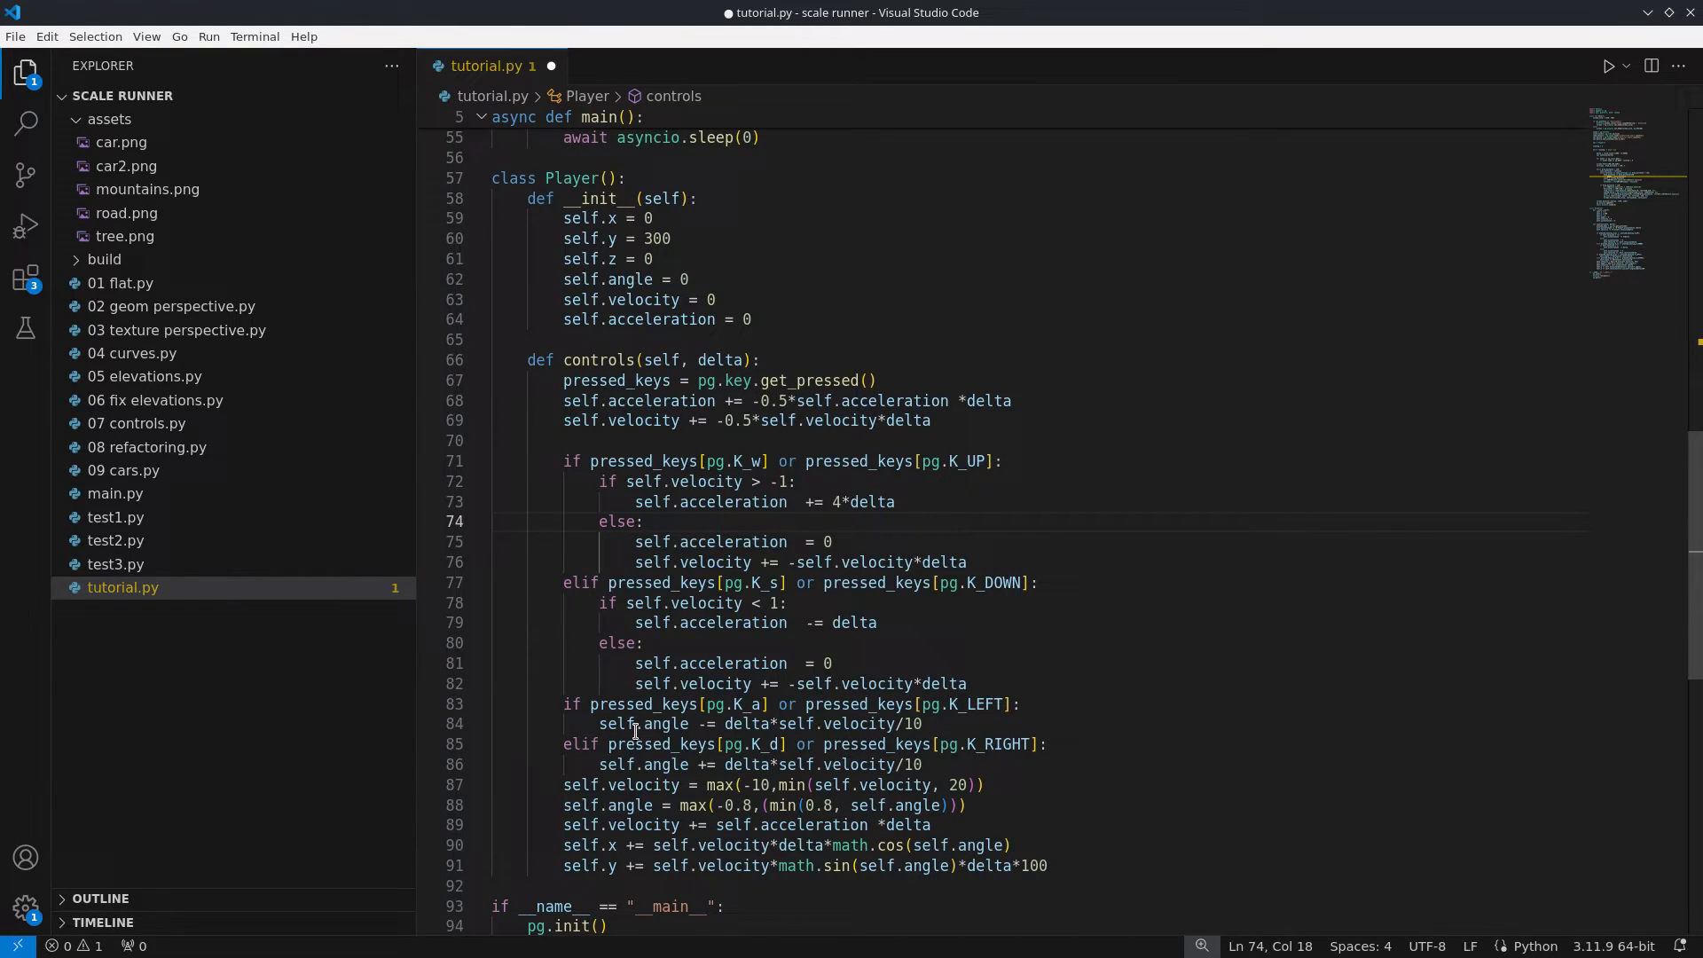
pyautogui.doubleClick(665, 724)
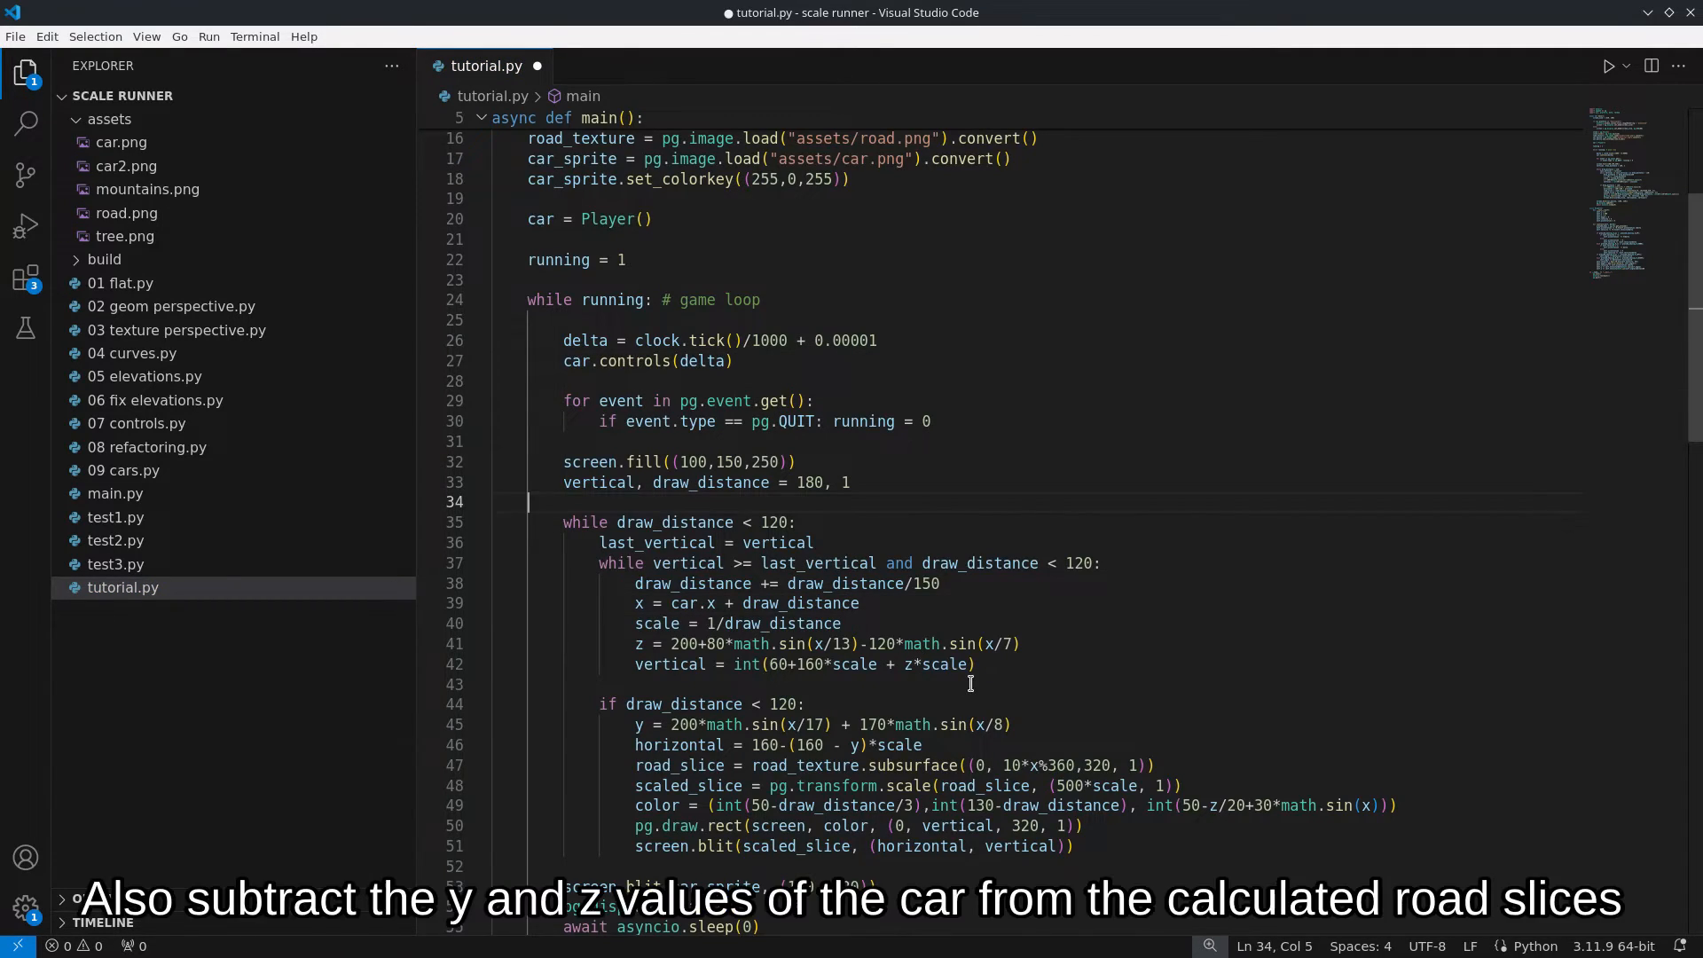
# Set car.z from sines of car.x, subtract car.z from the road, offset by car.angle*(vertical-150), and run the game.
pyautogui.write('car.z = 200+80*math.sin(car.x/13)-120*math.sin(car.x/7)')
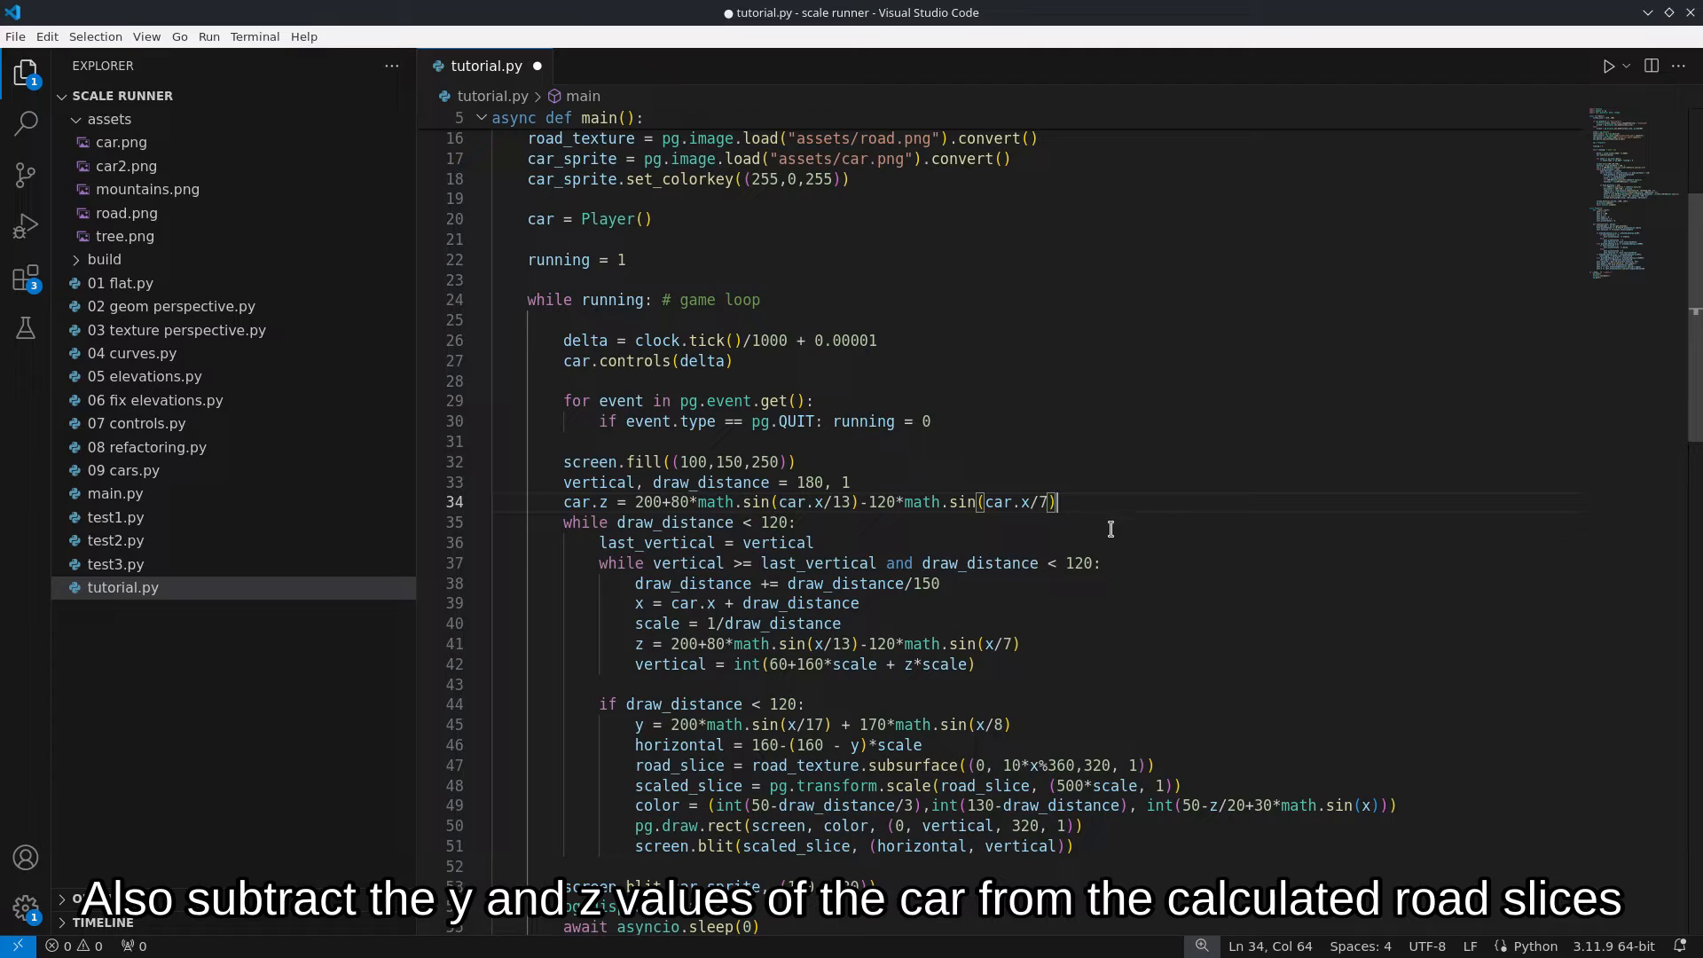
pyautogui.write('- car.z')
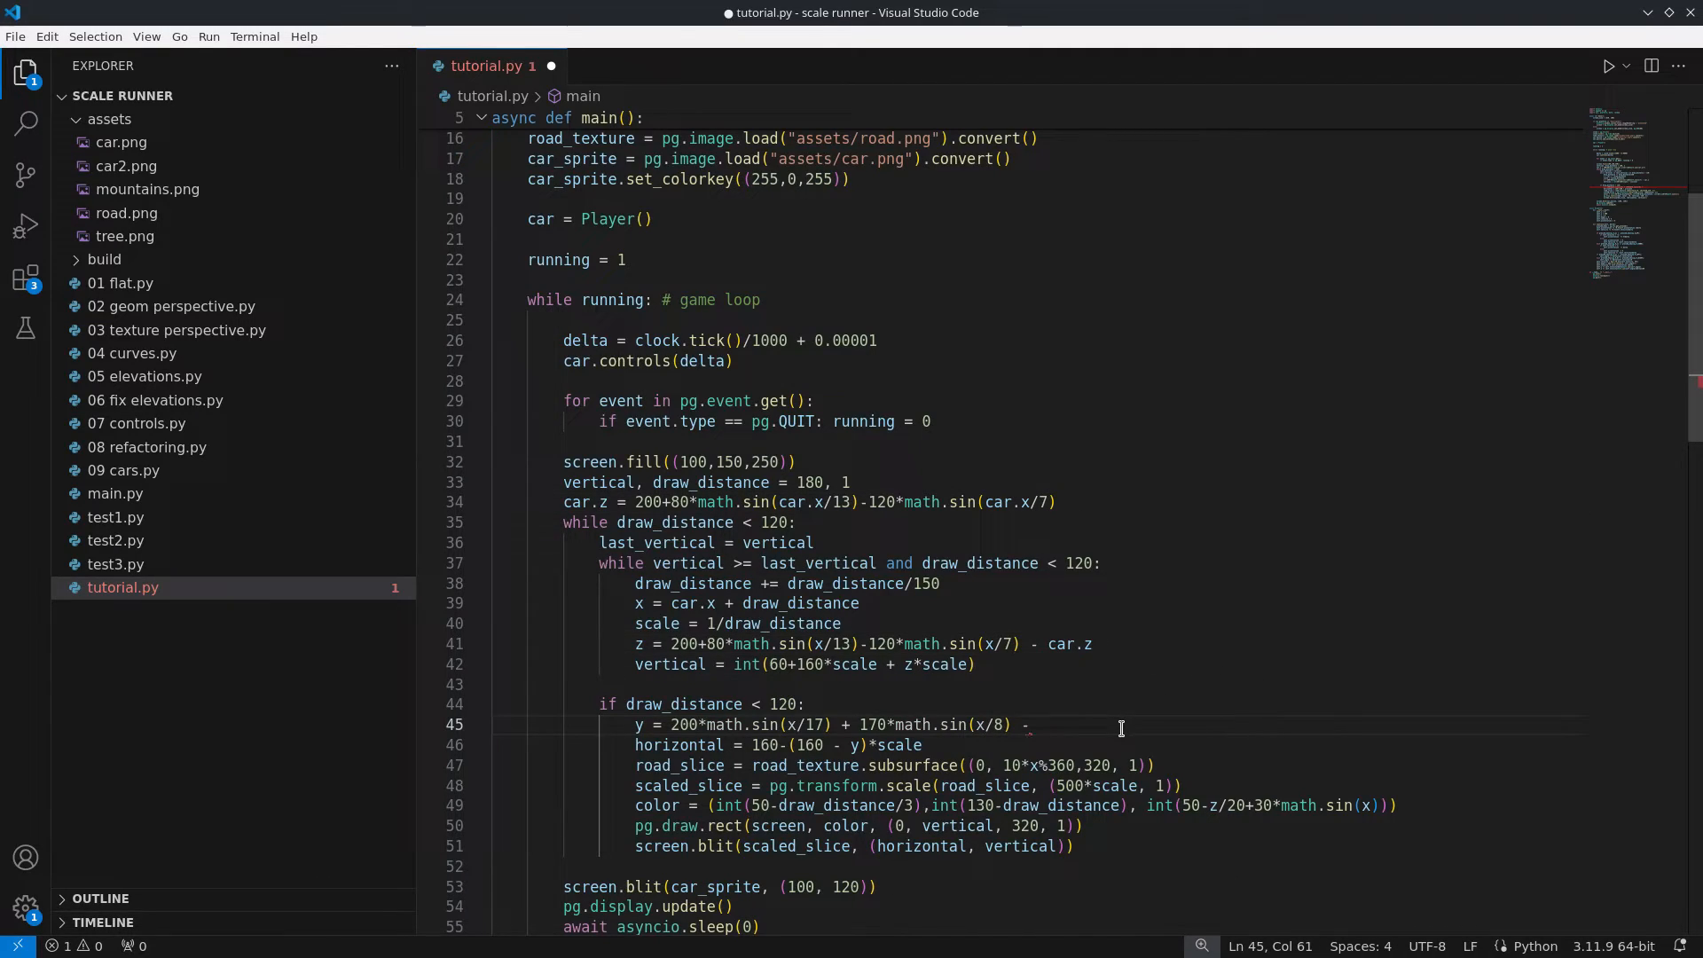
pyautogui.write('car.angle*(vertical-150)')
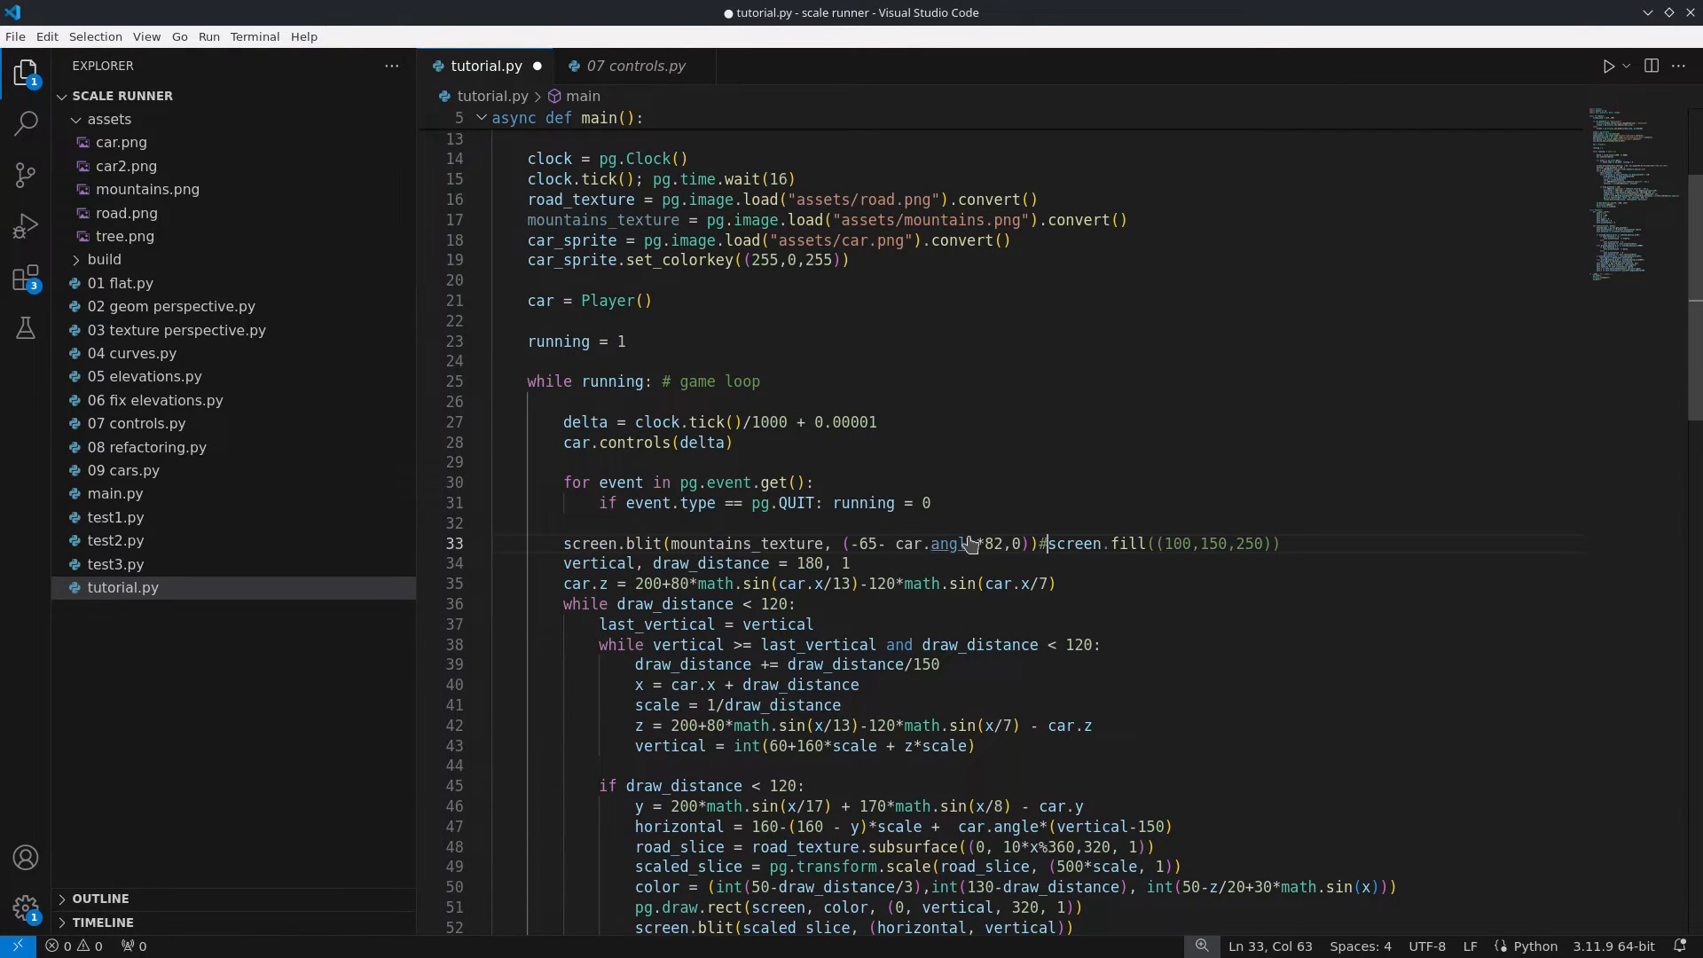
pyautogui.click(1609, 66)
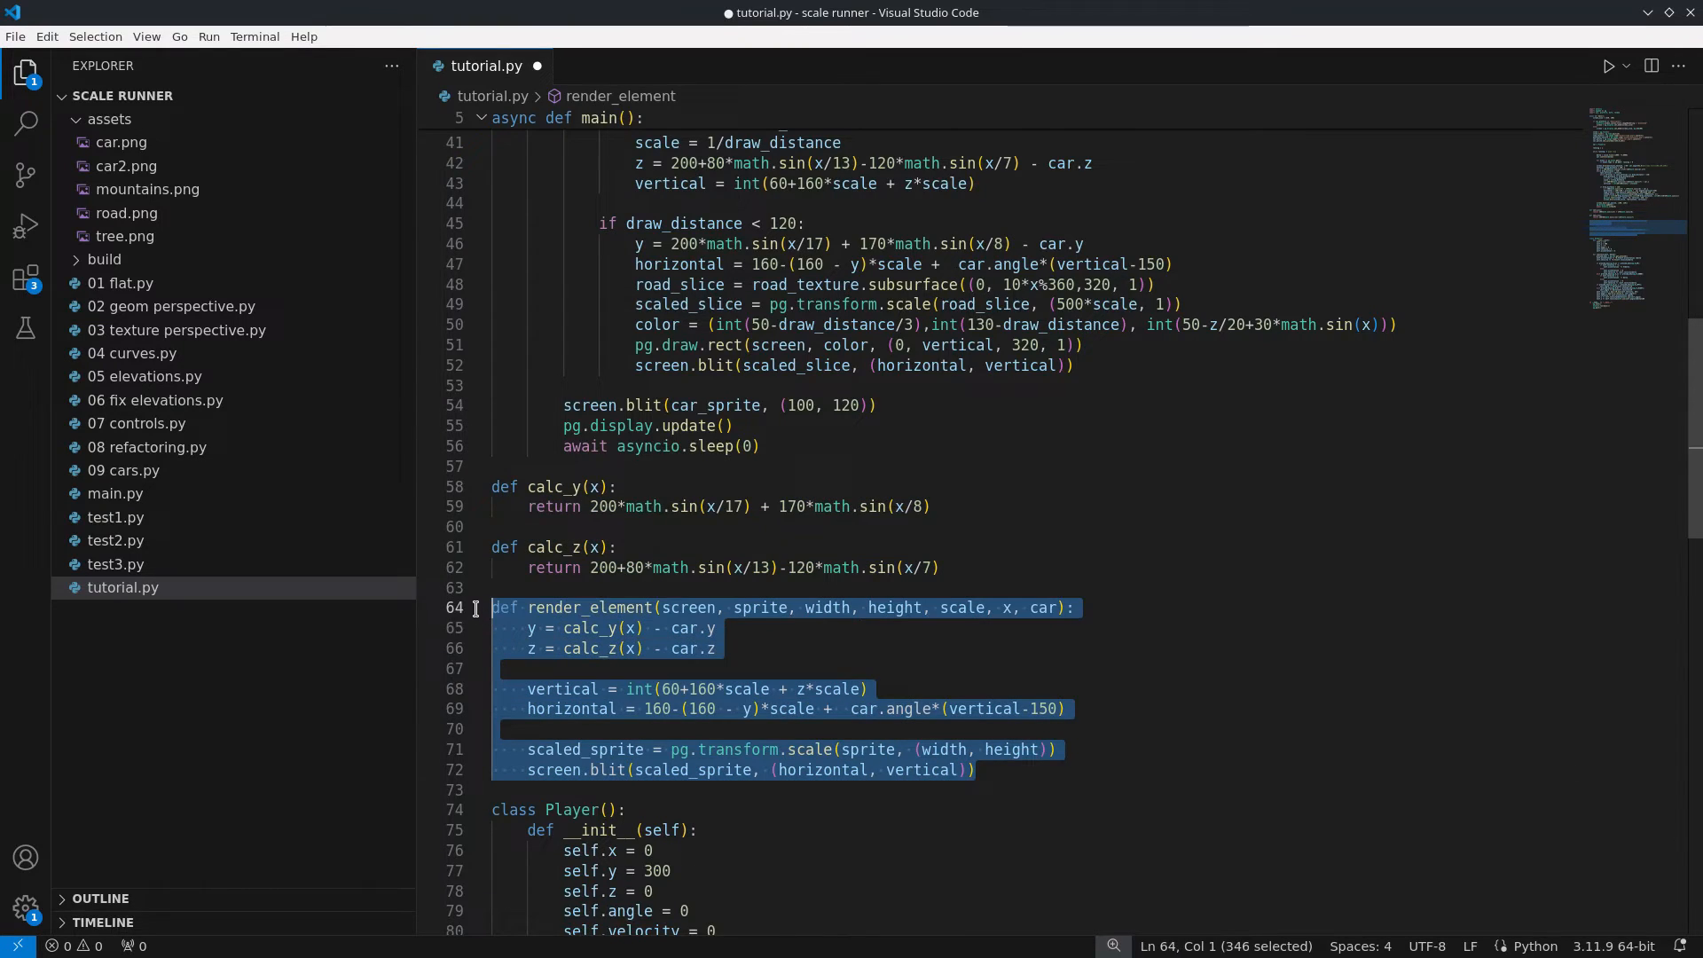
# Move curve, hill and sprite drawing into calc_y, calc_z and render_element helpers with a three-Car list.
pyautogui.click(715, 649)
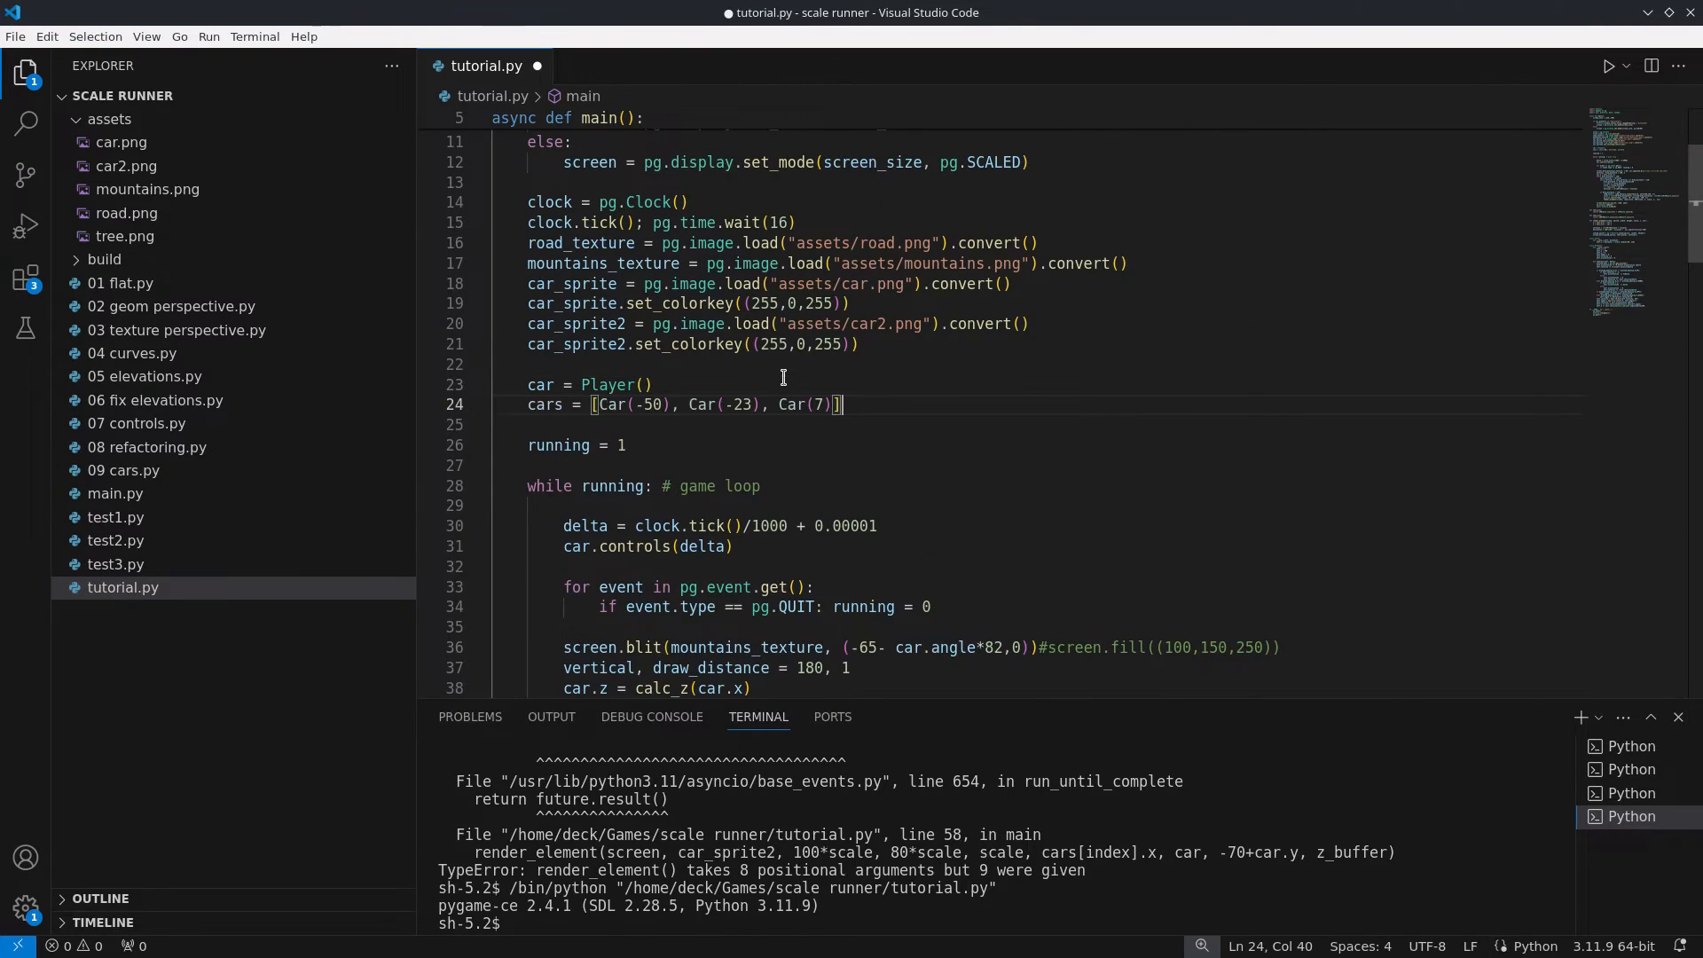
# Add z_buffer = [999 for element in range(180)] with a -height+1 depth check in render_element, then run the game.
pyautogui.write('v')
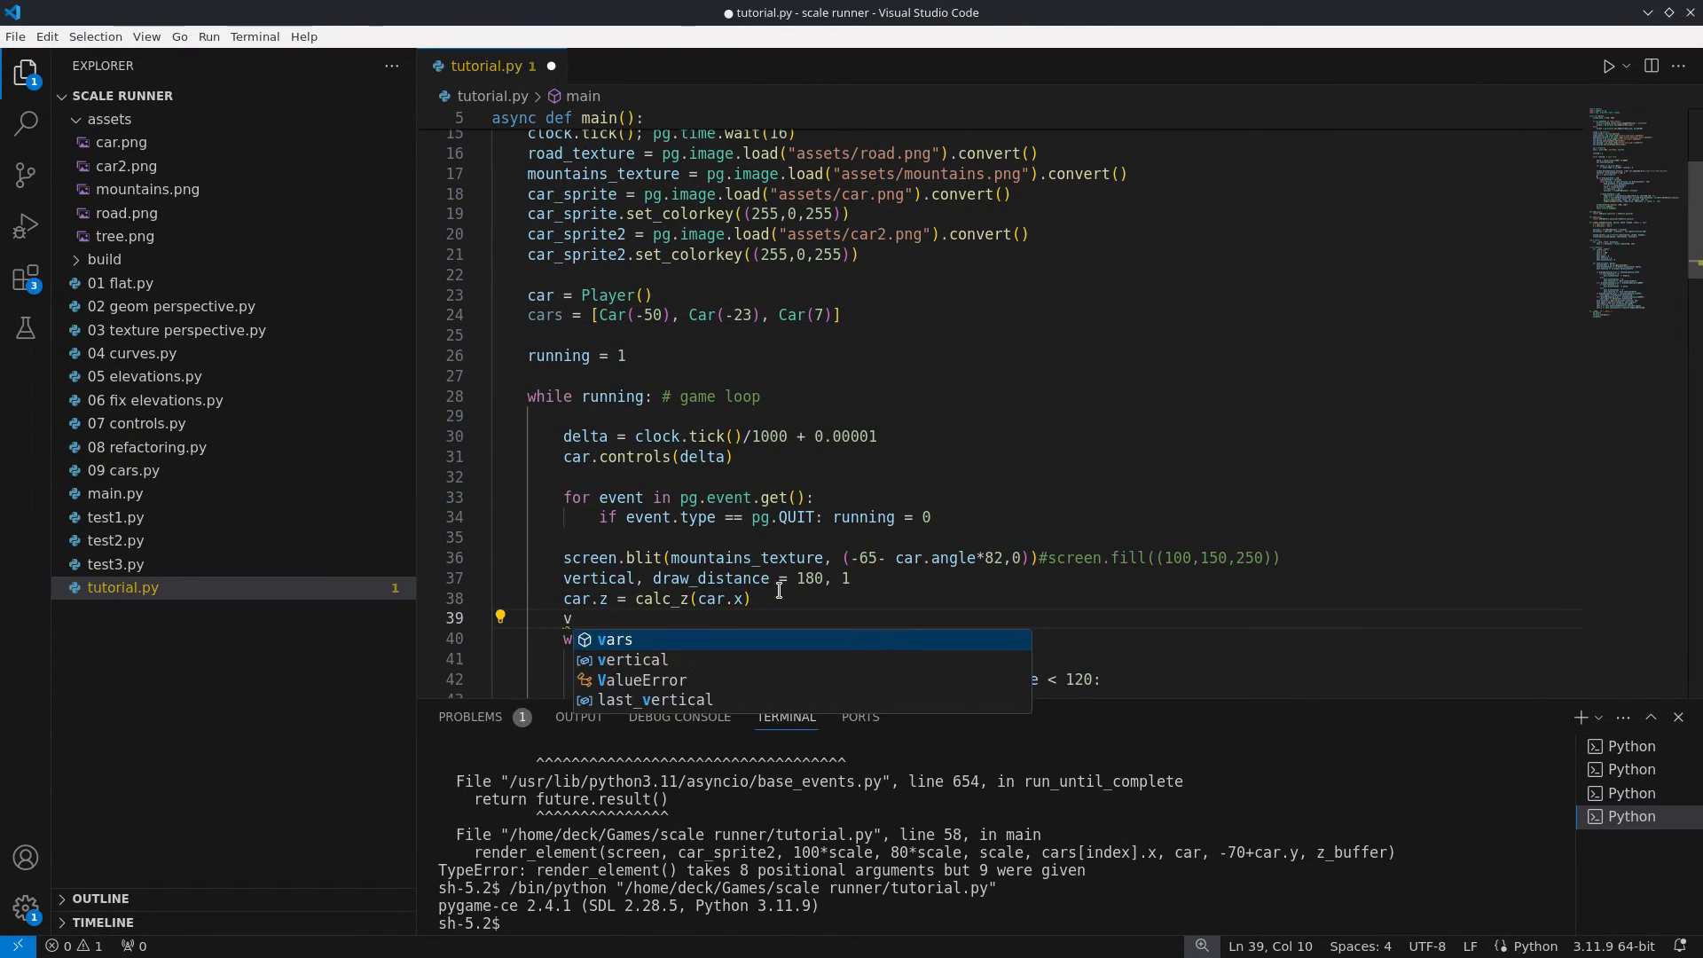
pyautogui.write('_buffer = [999 for element in range(180)]')
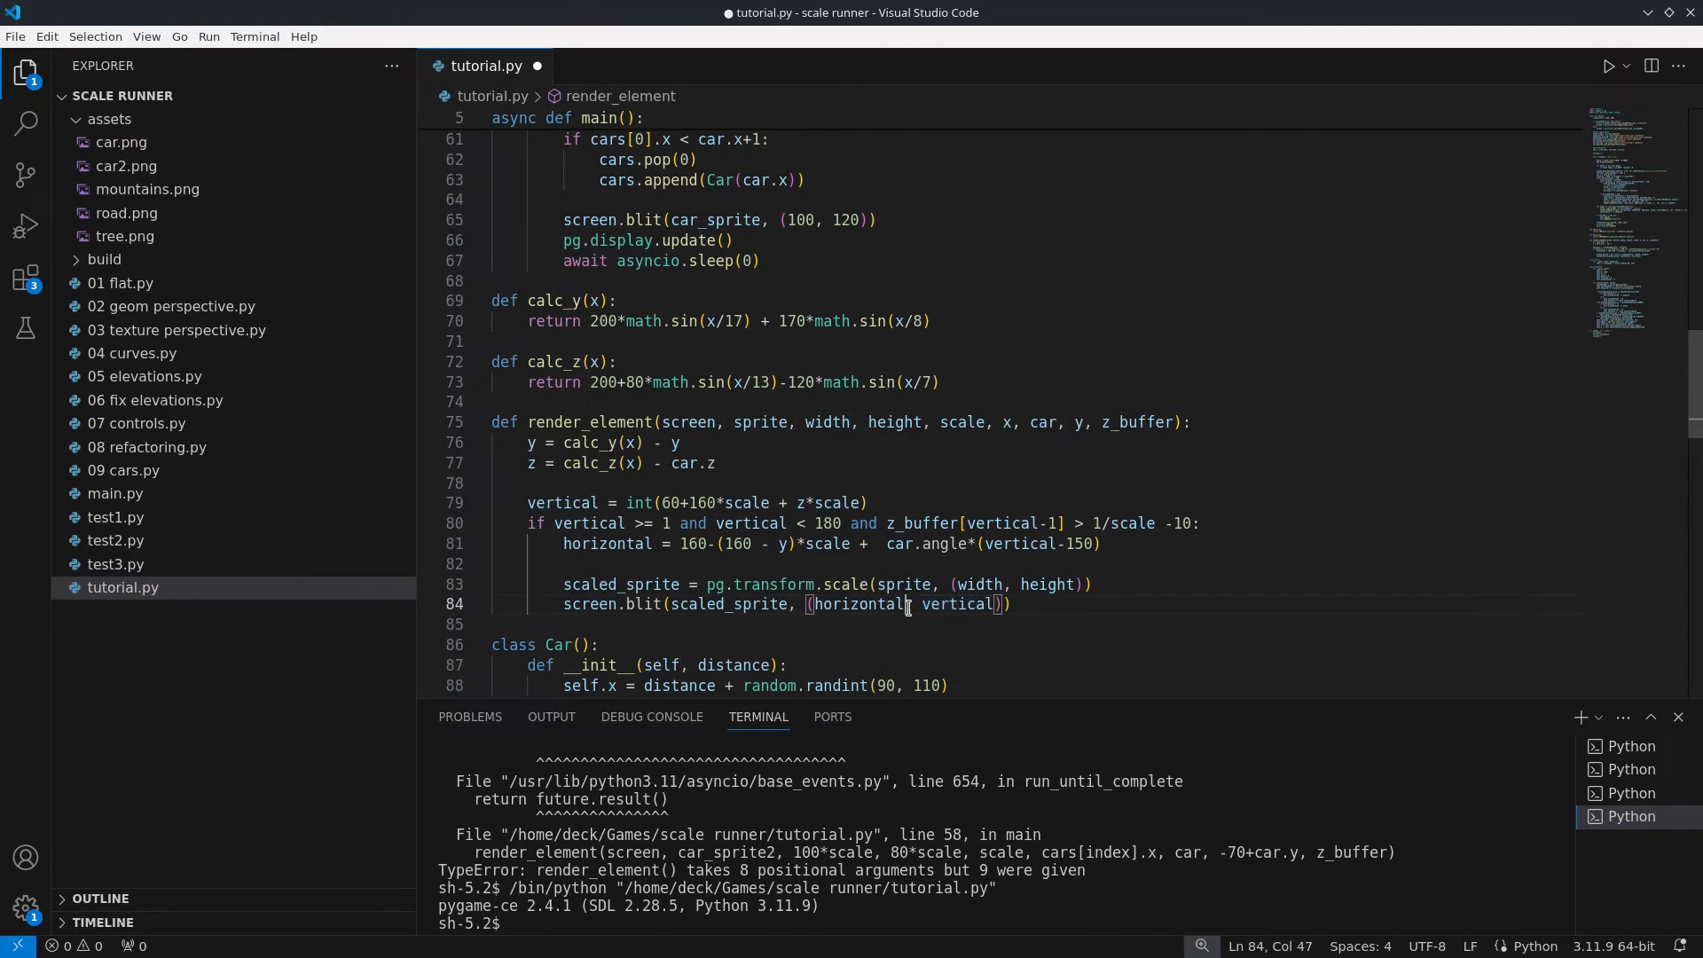
pyautogui.write('-height+1')
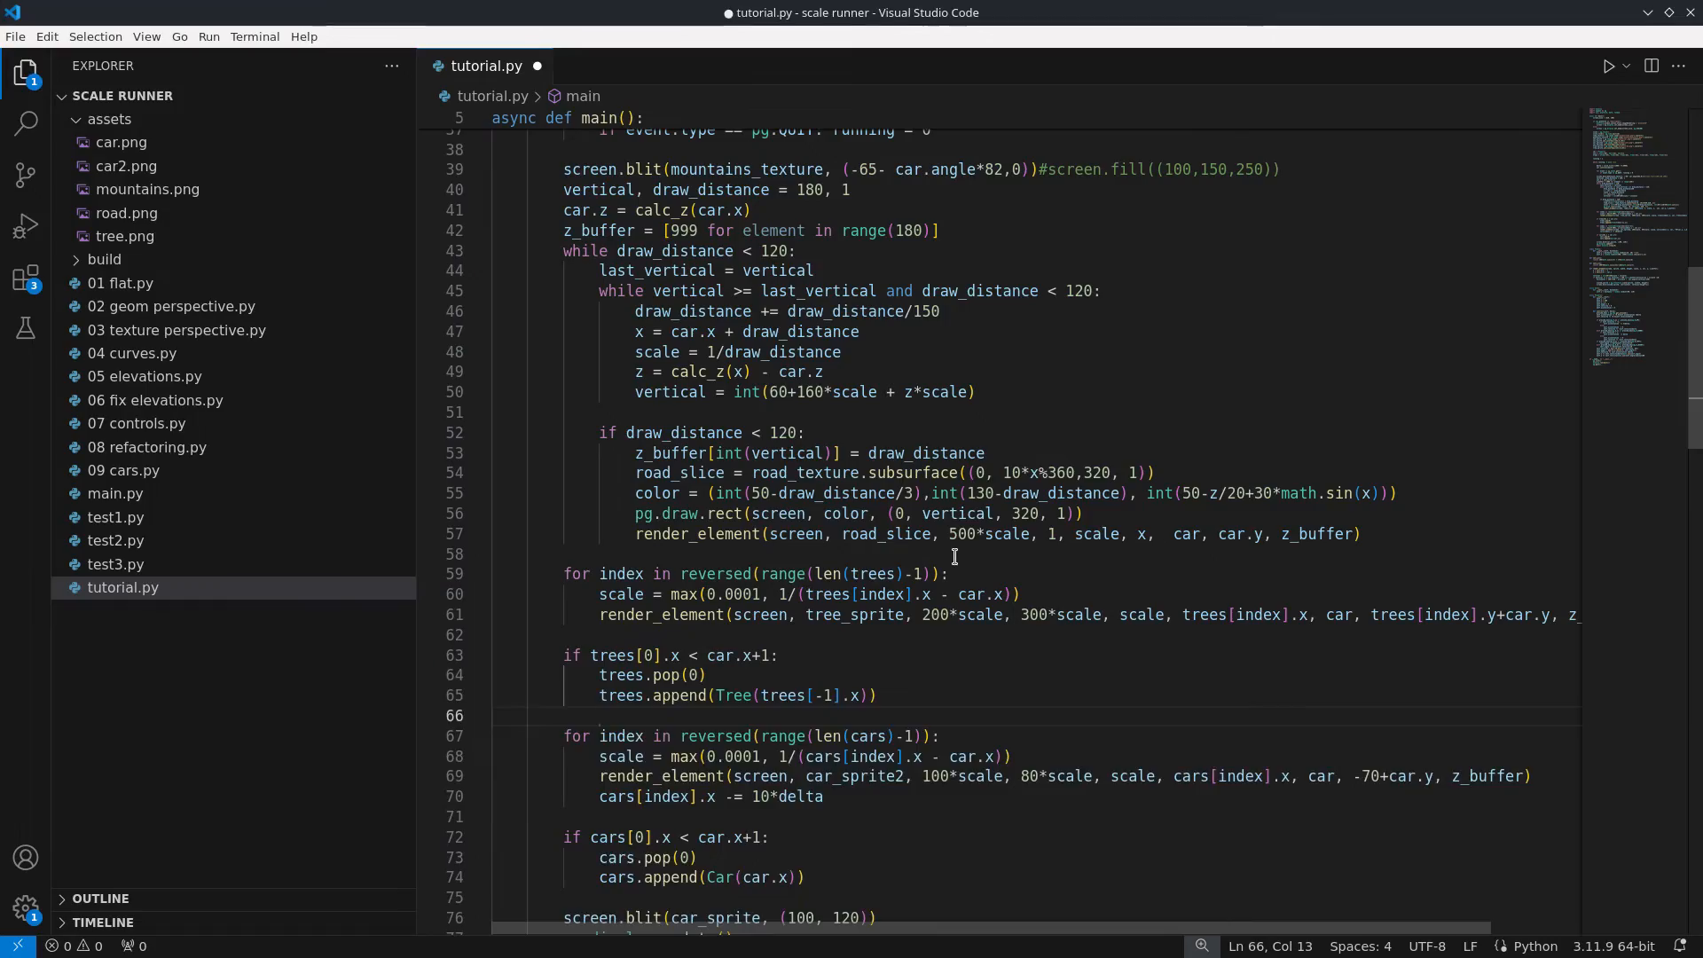
pyautogui.click(1609, 66)
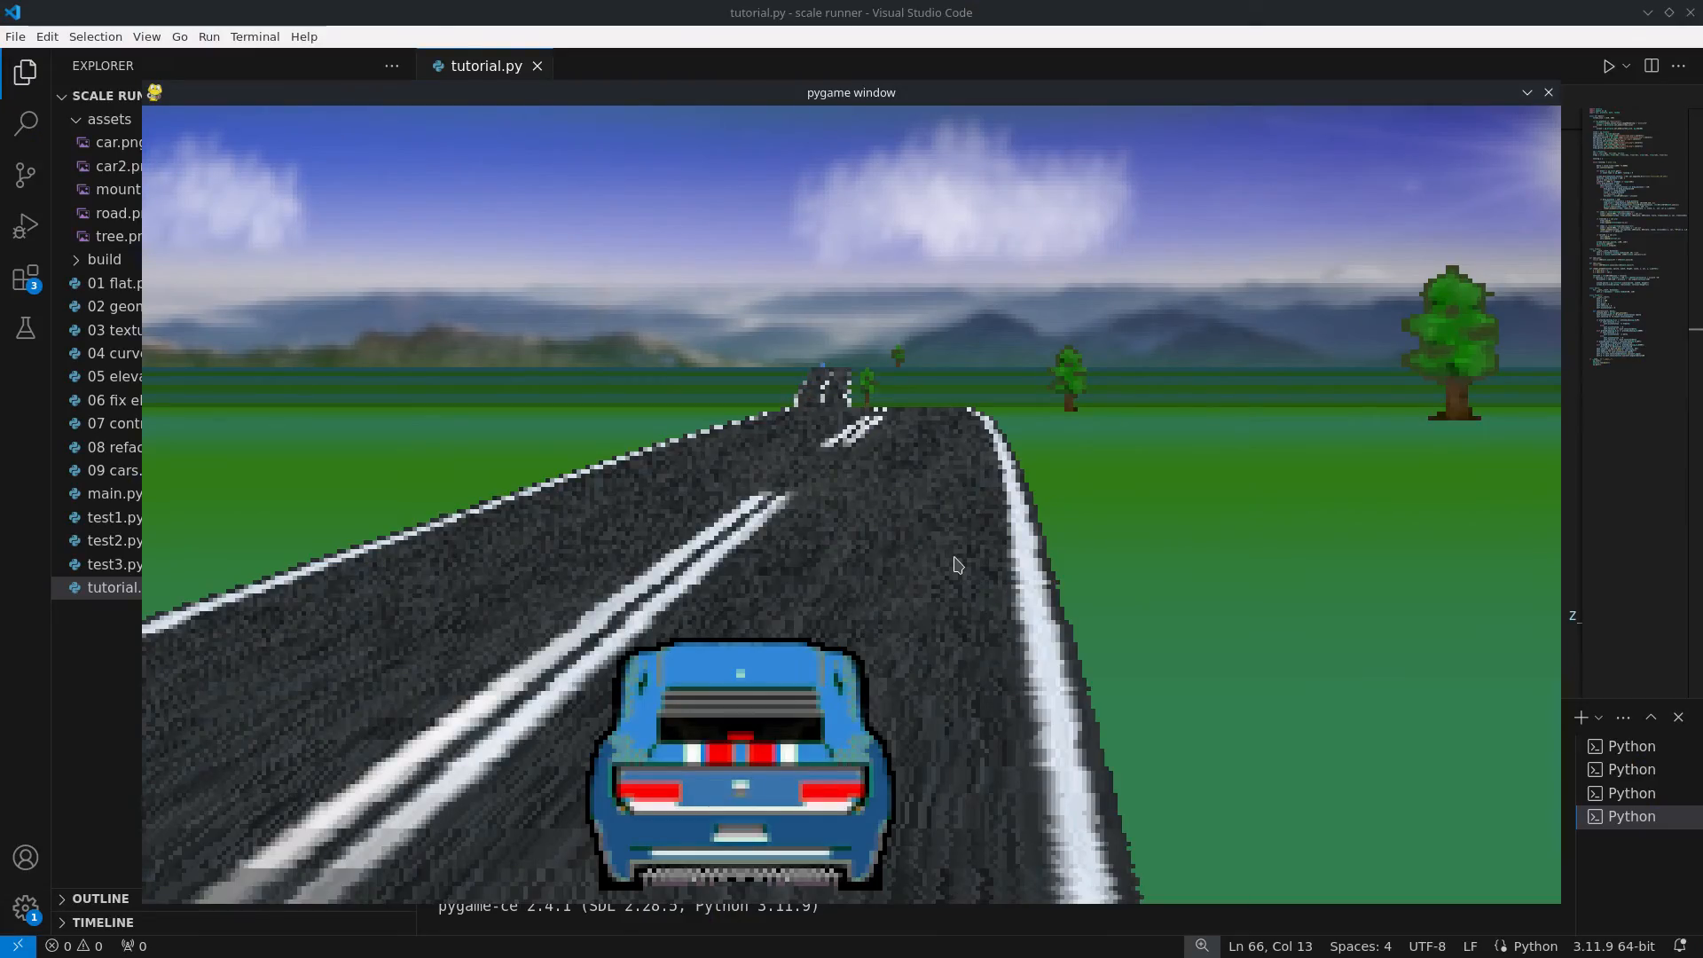